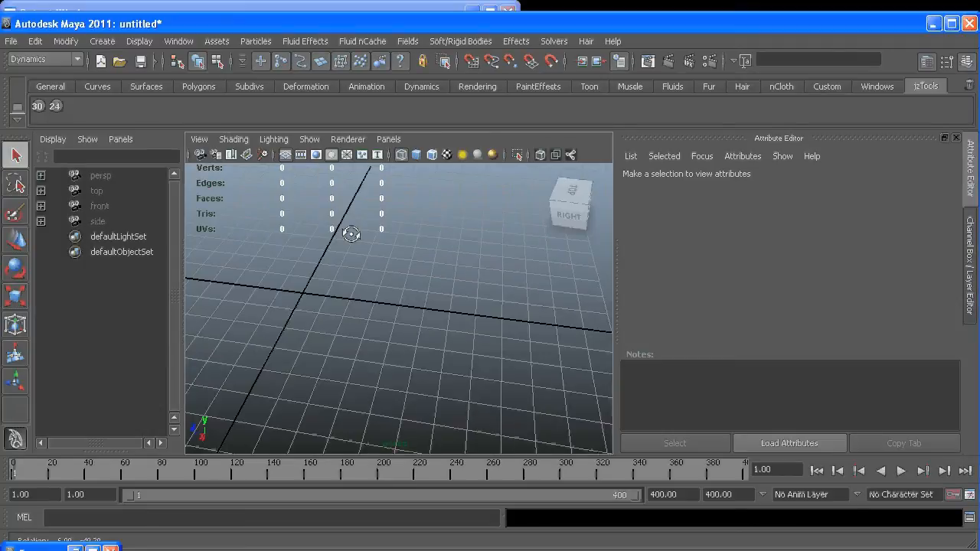
# Step: Create a particle emitter and set particleShape1's Max Count to 1
pyautogui.moveTo(350, 234); pyautogui.dragTo(420, 276)
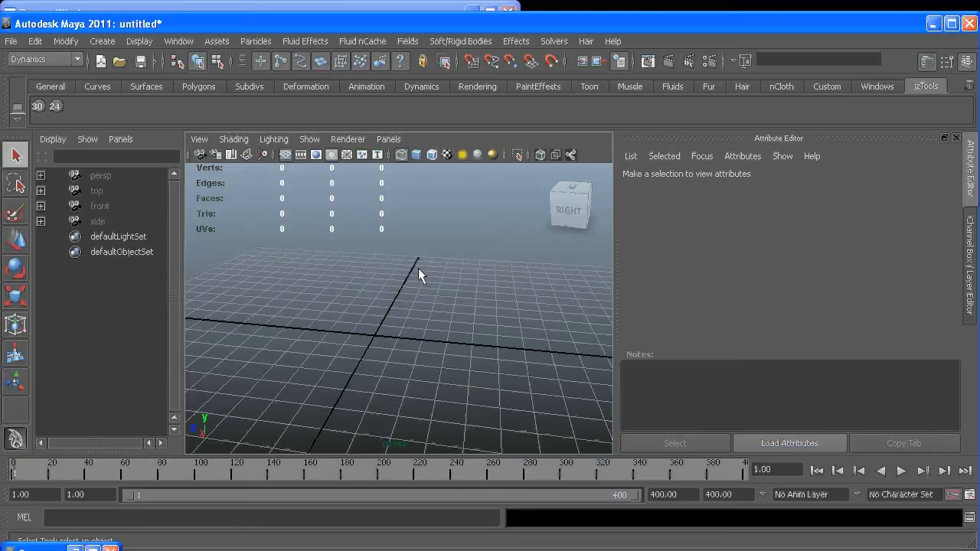
pyautogui.moveTo(421, 293)
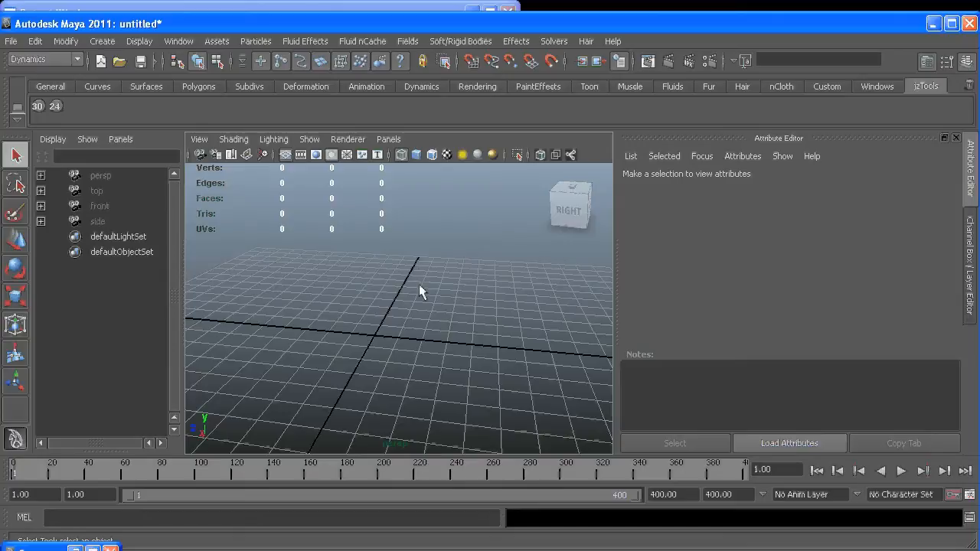
pyautogui.moveTo(314, 346)
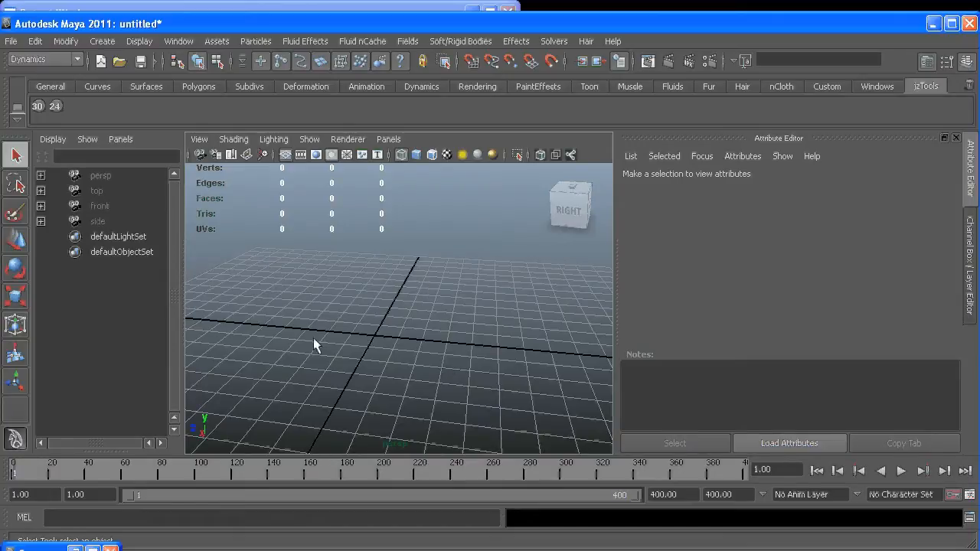
pyautogui.moveTo(317, 344); pyautogui.dragTo(320, 317)
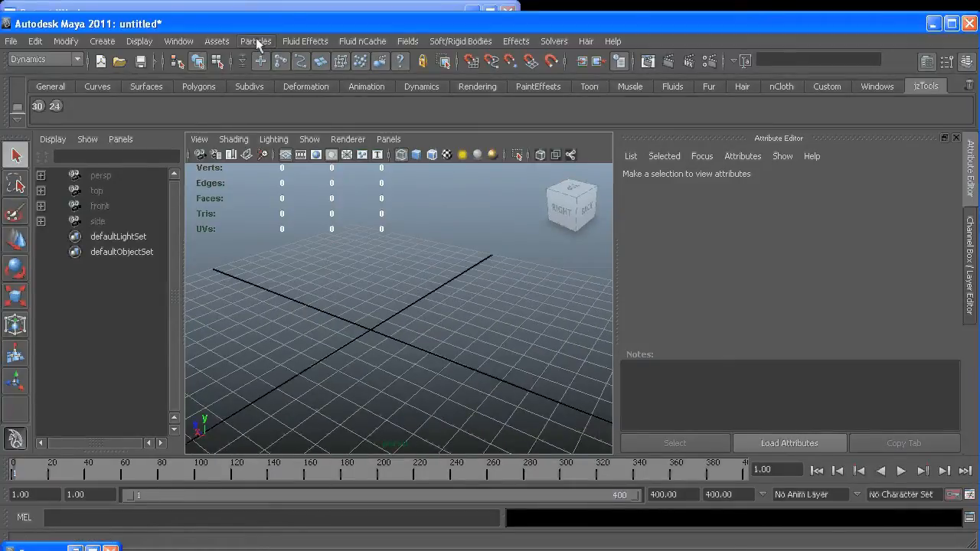
pyautogui.click(256, 41)
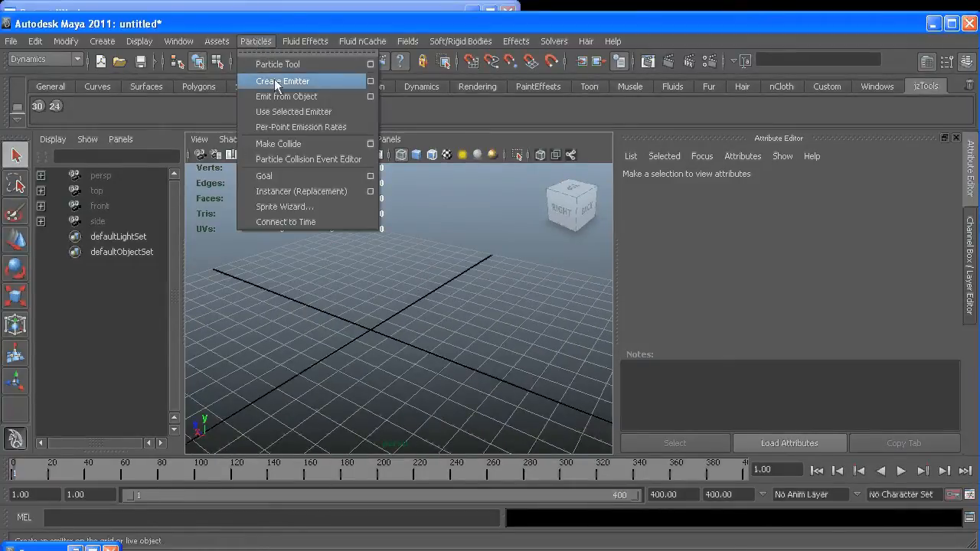
pyautogui.click(281, 82)
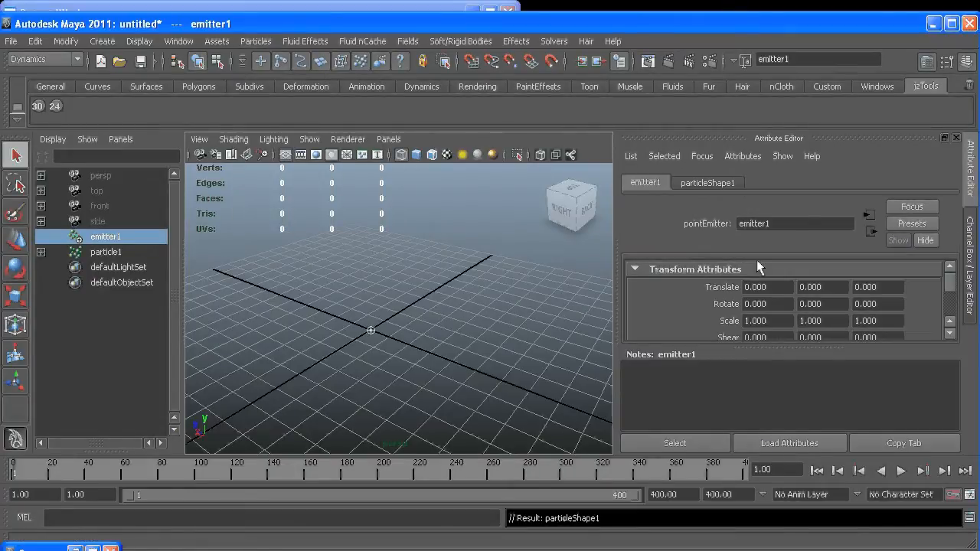
pyautogui.click(707, 182)
pyautogui.write('1')
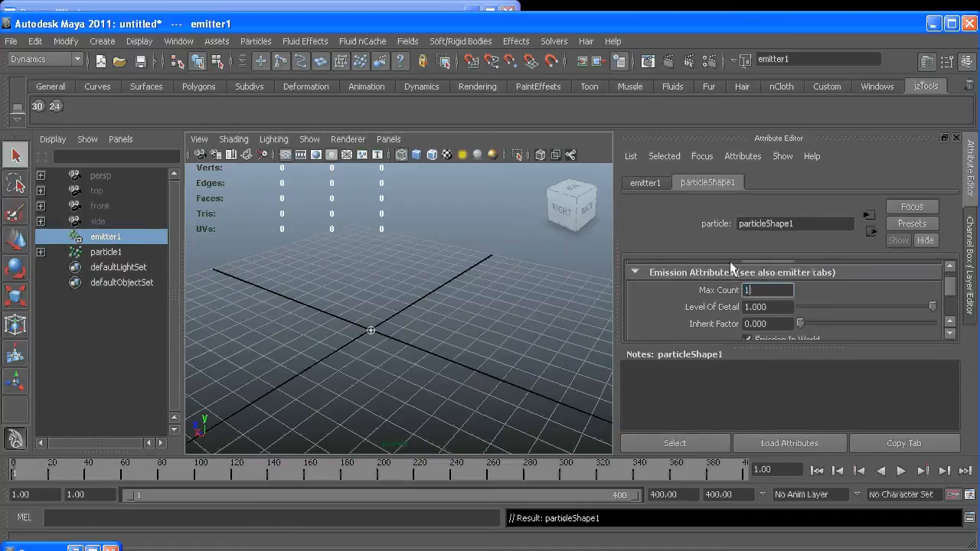
pyautogui.moveTo(372, 330); pyautogui.dragTo(324, 335)
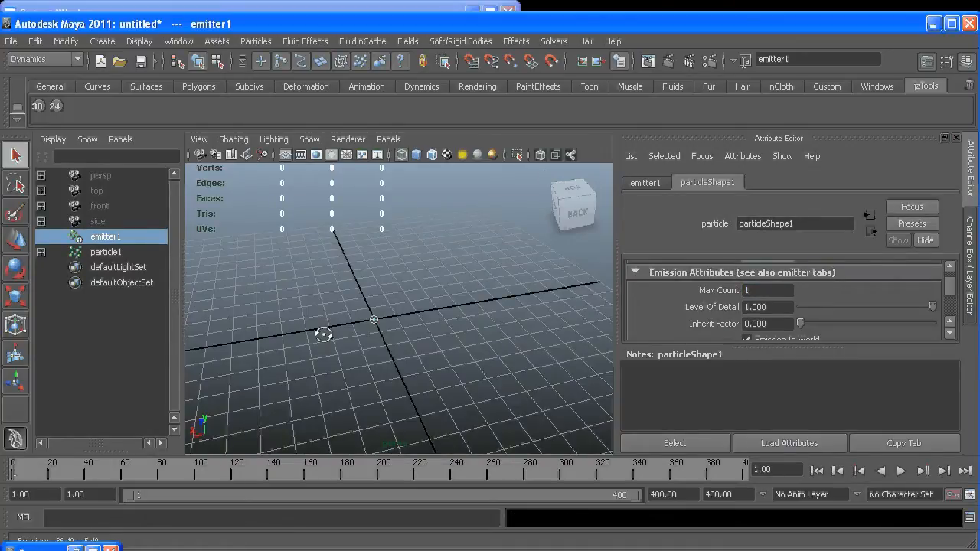
pyautogui.click(901, 471)
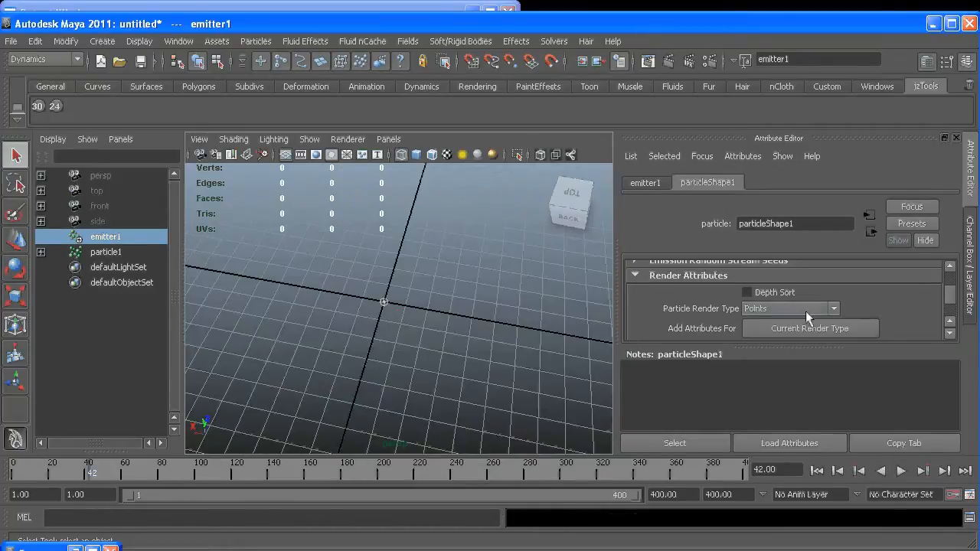
# Step: Set the particle render type to Numeric
pyautogui.click(809, 328)
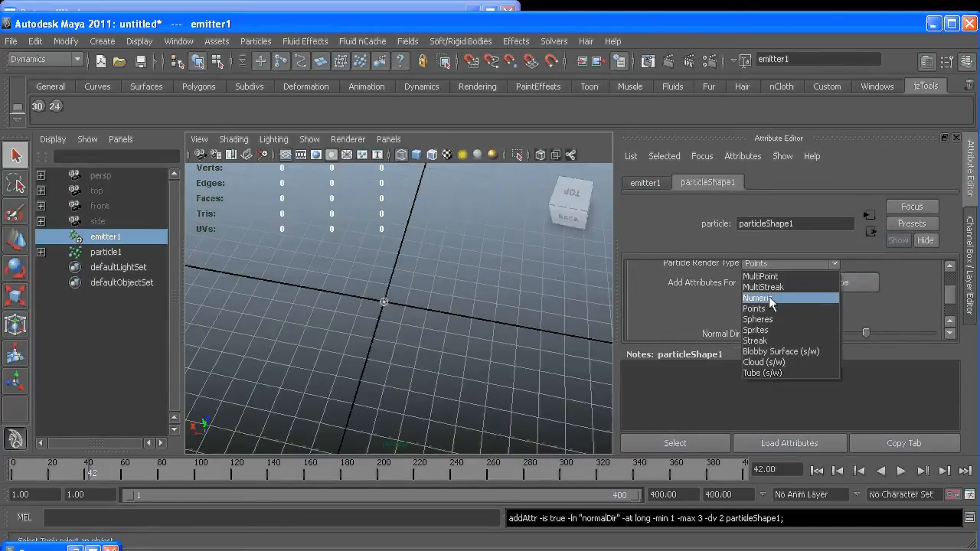
pyautogui.click(757, 298)
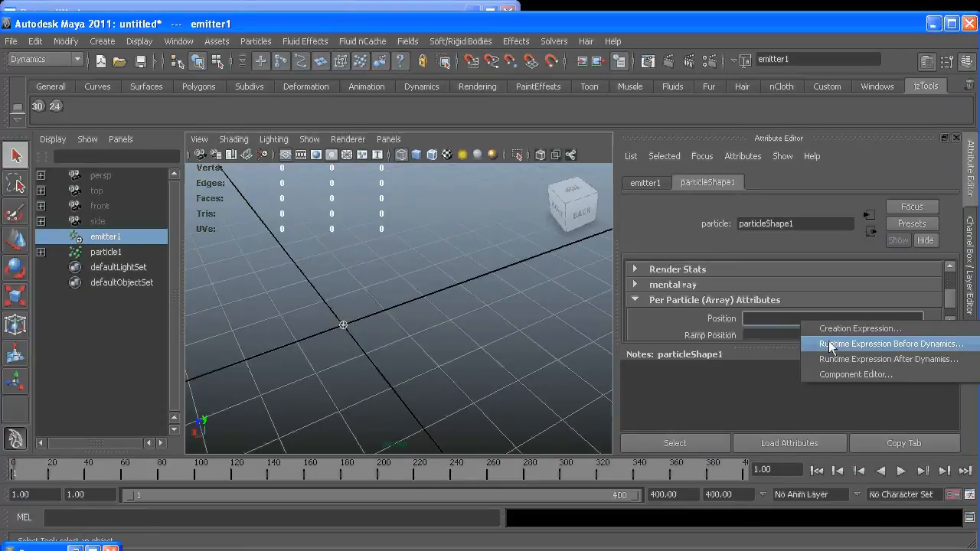
# Step: Start a runtime-before-dynamics expression with an if(id == 0){ } block containing particleShape1.position
pyautogui.click(892, 343)
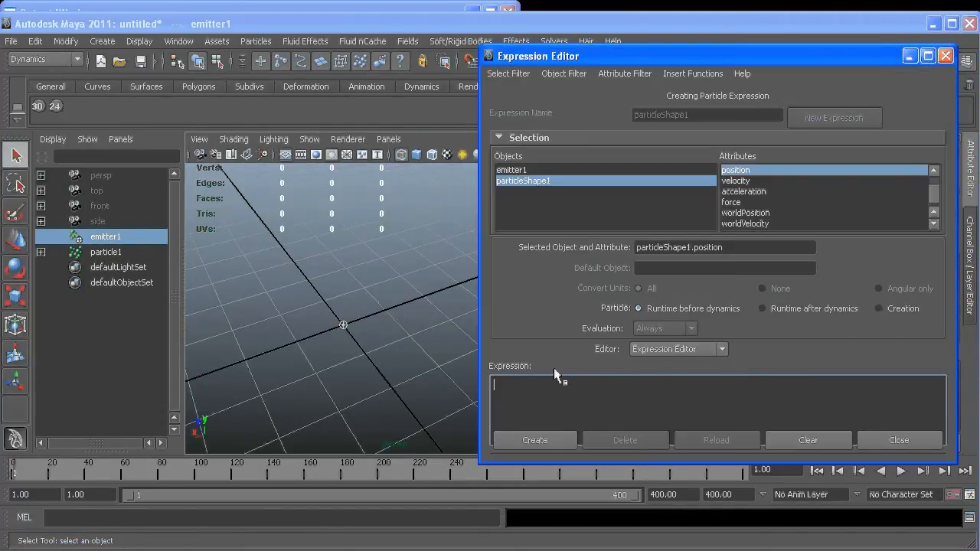
pyautogui.write('if')
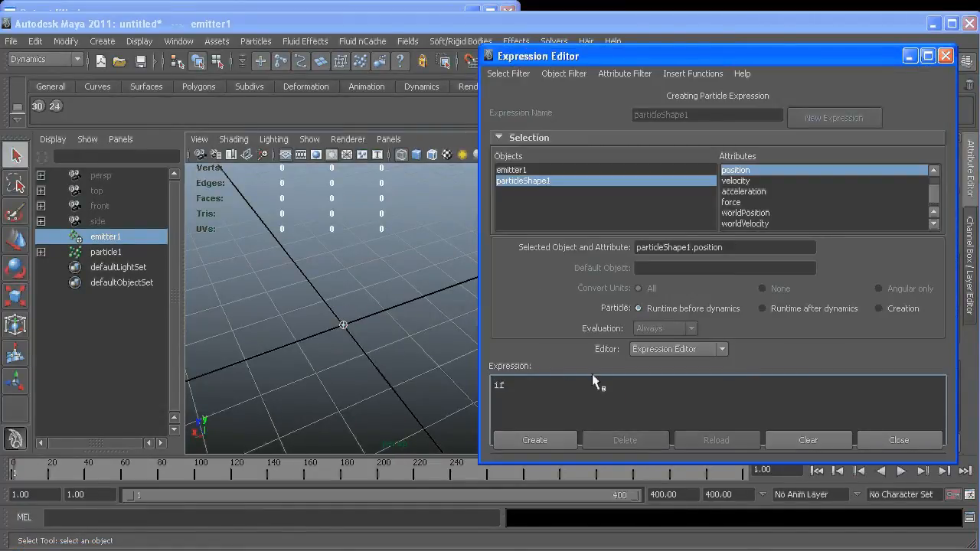
pyautogui.write('(id')
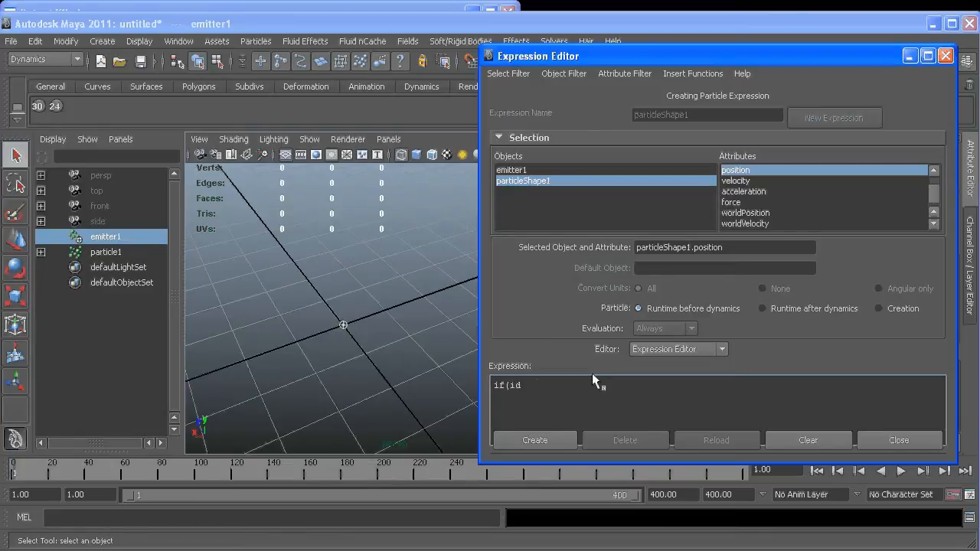
pyautogui.write('== 0)')
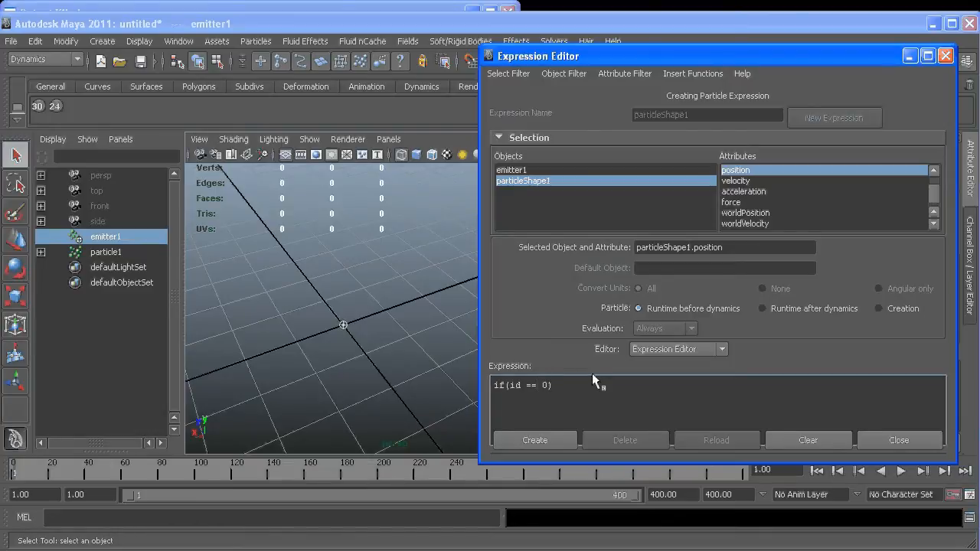
pyautogui.write('{')
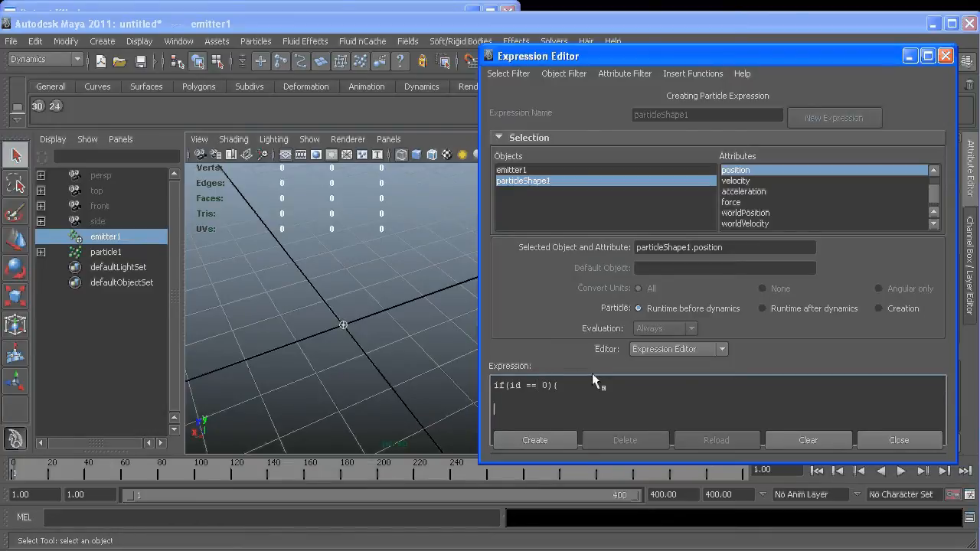
pyautogui.write('}')
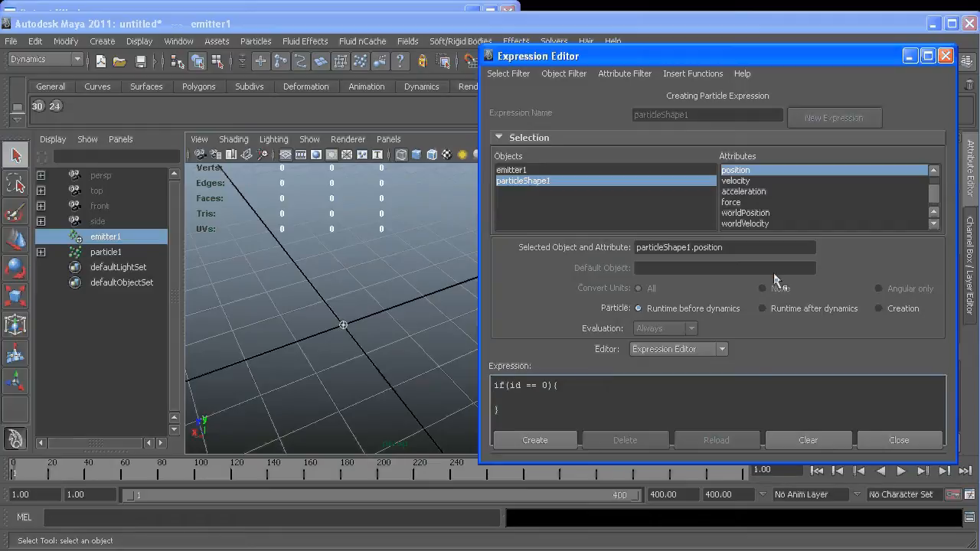
pyautogui.tripleClick(724, 246)
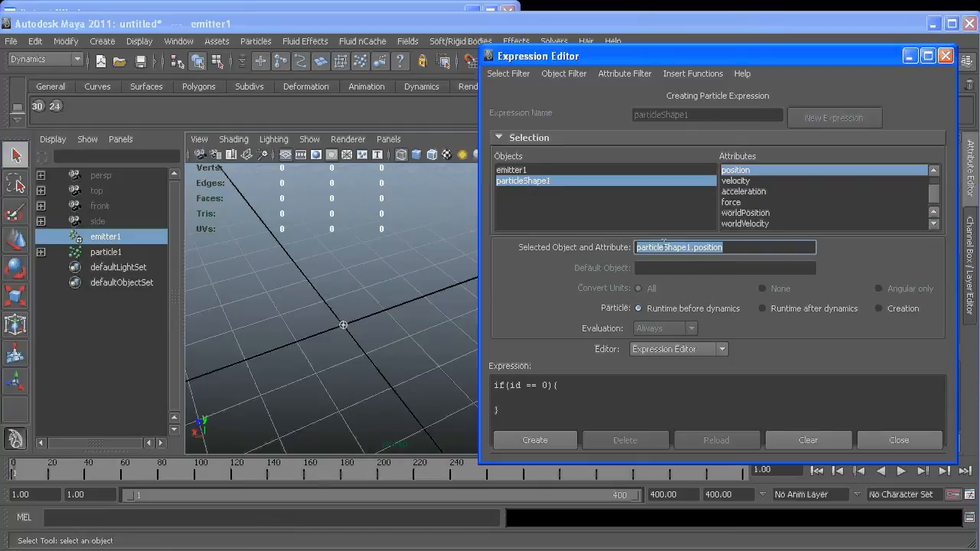
pyautogui.write('particleShape1.position')
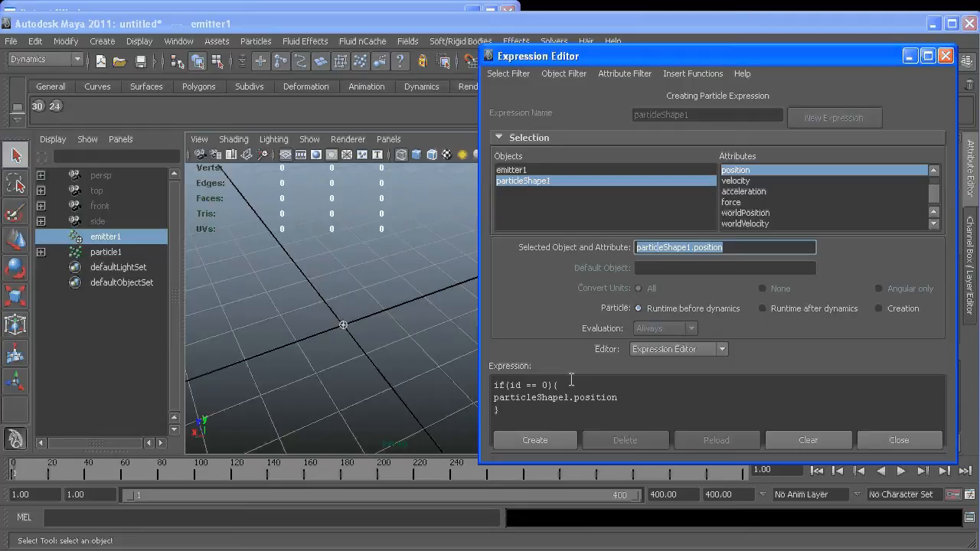
pyautogui.moveTo(686, 413)
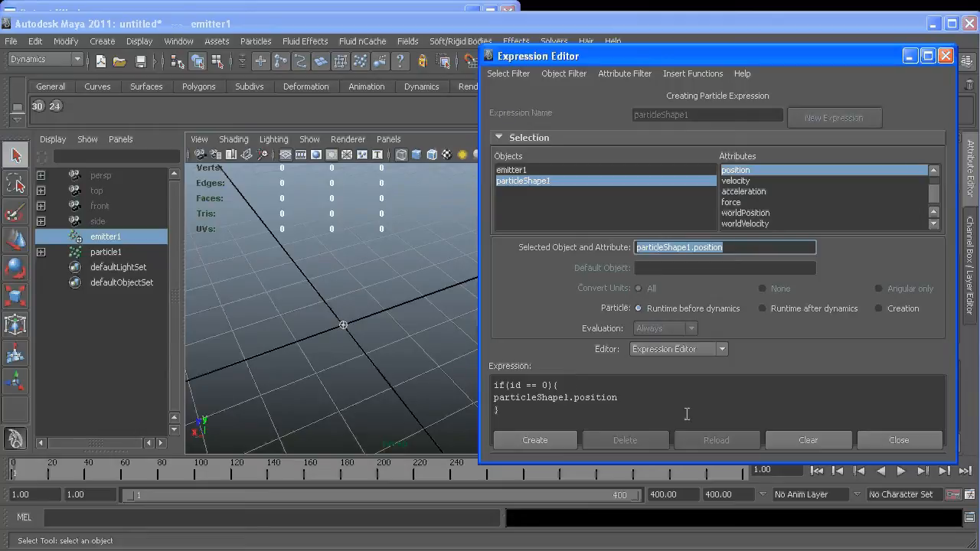
# Step: Set particleShape1.position = <<sin(time),0,cos(time)>> for id 0 and create the expression
pyautogui.click(671, 399)
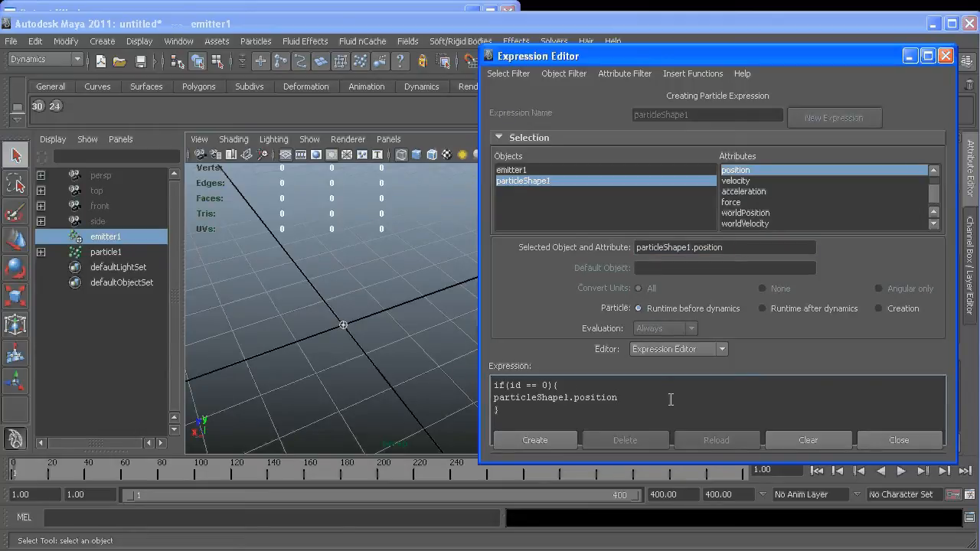
pyautogui.write('=')
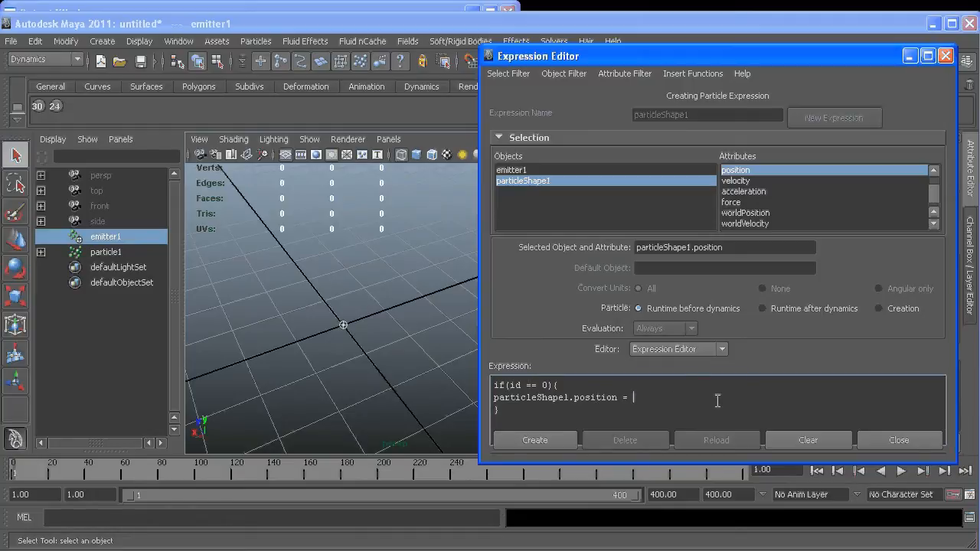
pyautogui.write('<<')
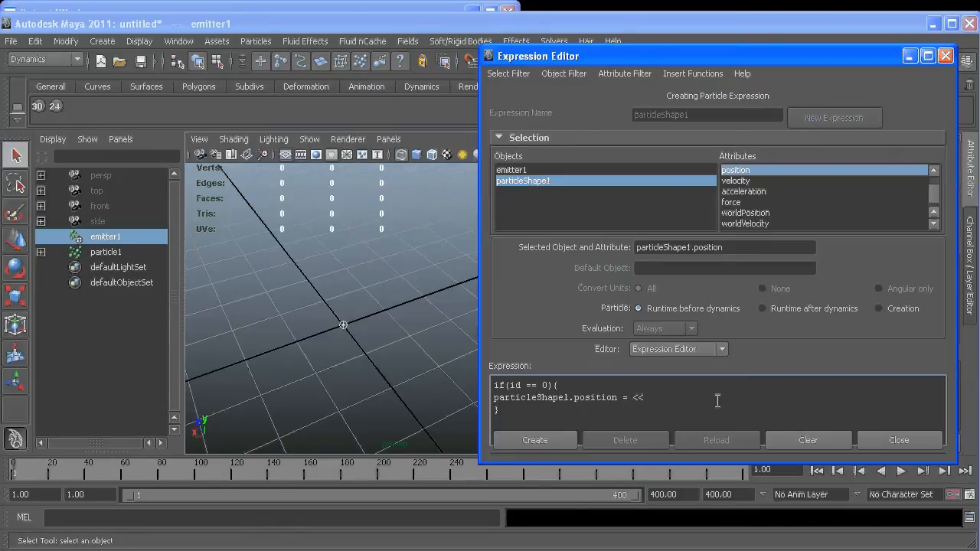
pyautogui.write('sin')
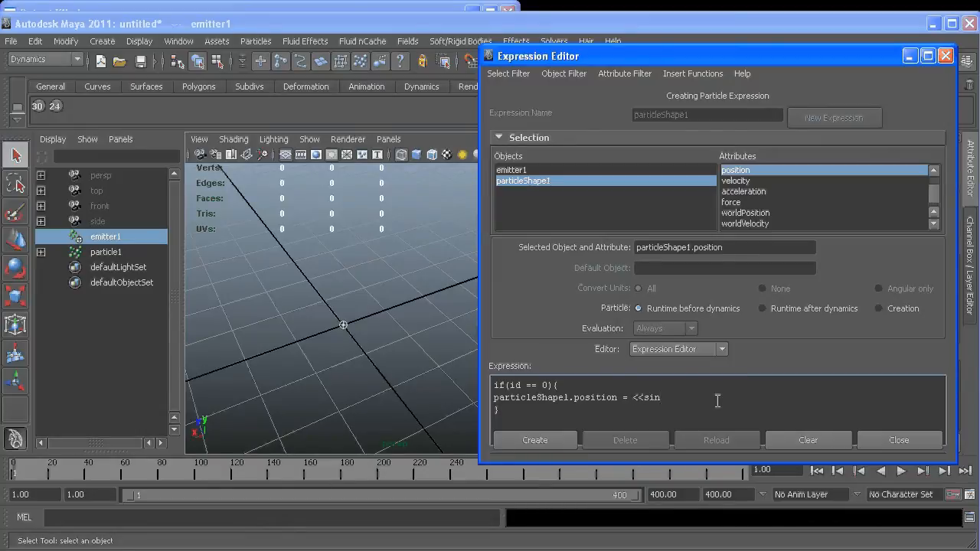
pyautogui.write('(tin')
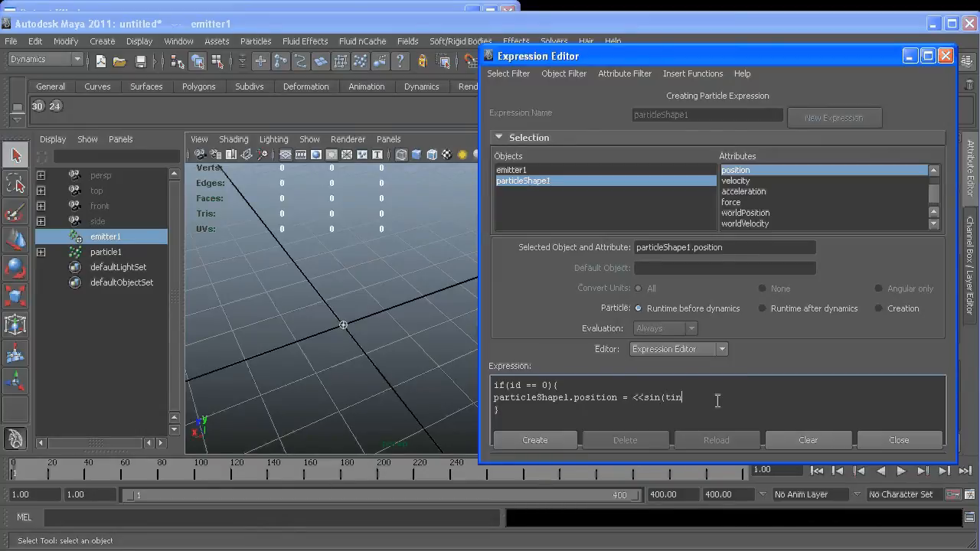
pyautogui.write('me)')
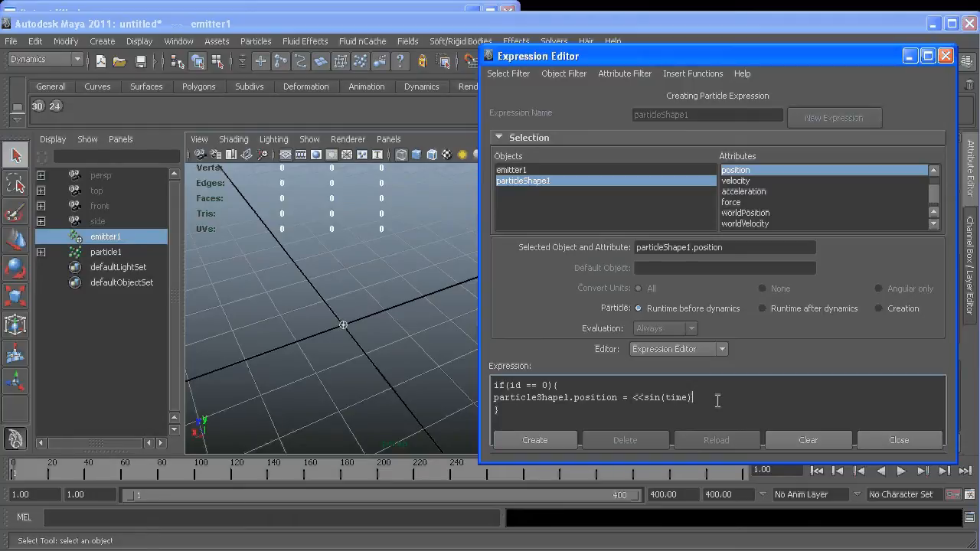
pyautogui.write(',0')
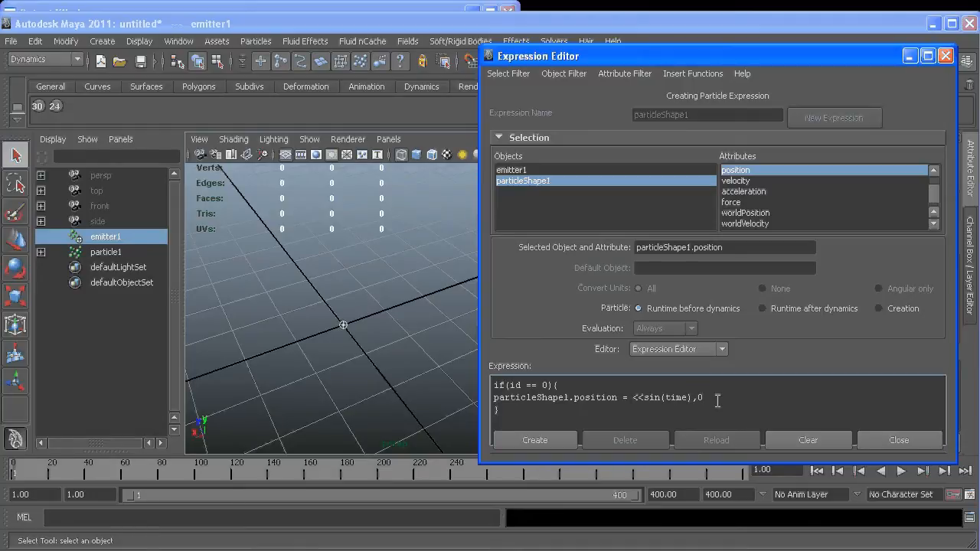
pyautogui.write(',')
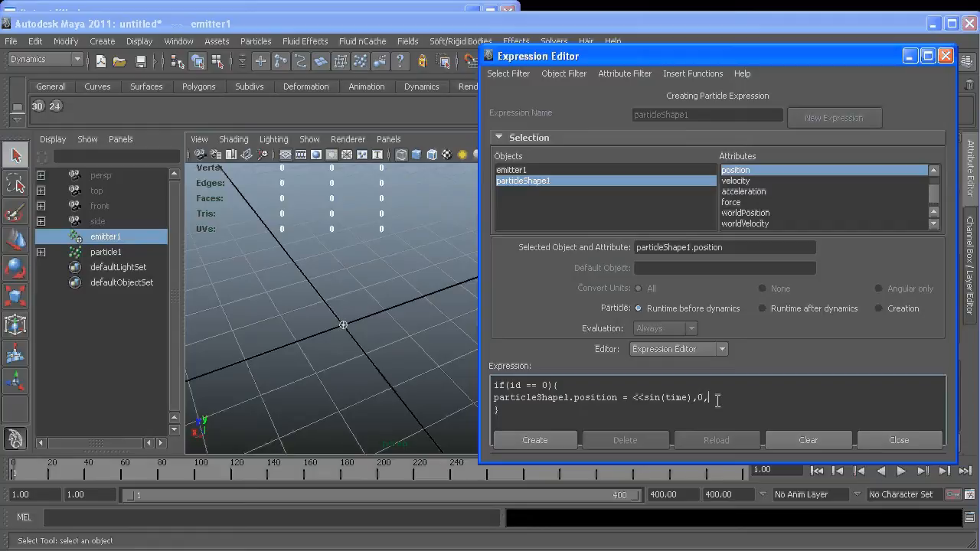
pyautogui.write('cos')
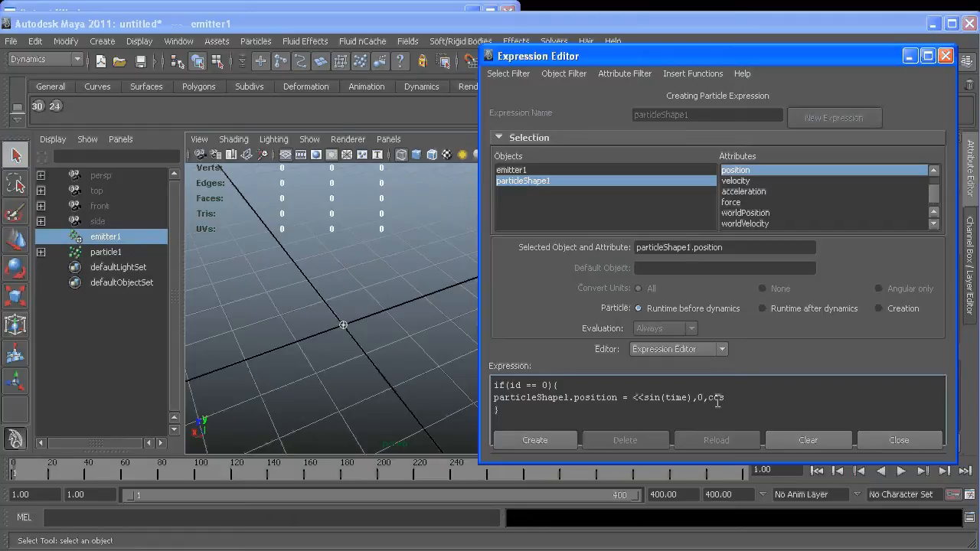
pyautogui.write('(time)')
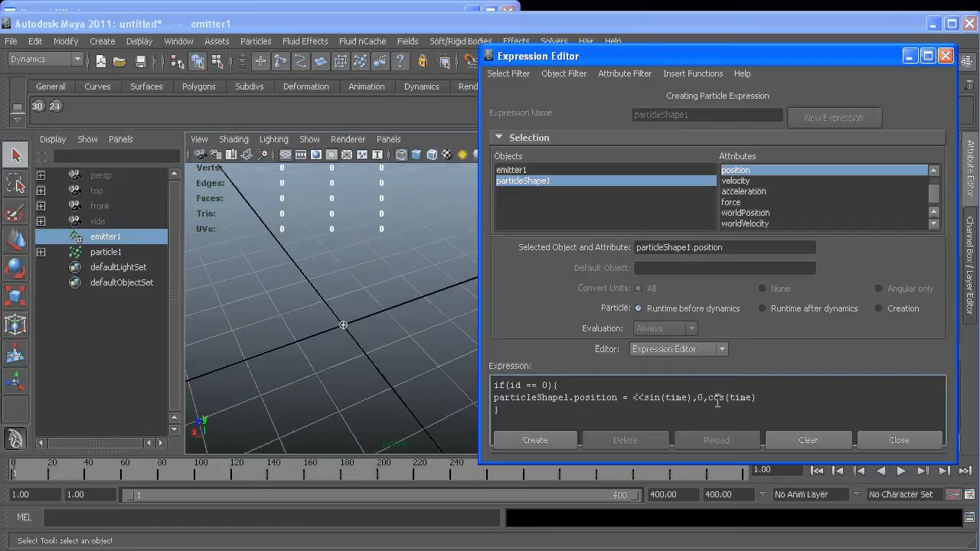
pyautogui.write('>>;')
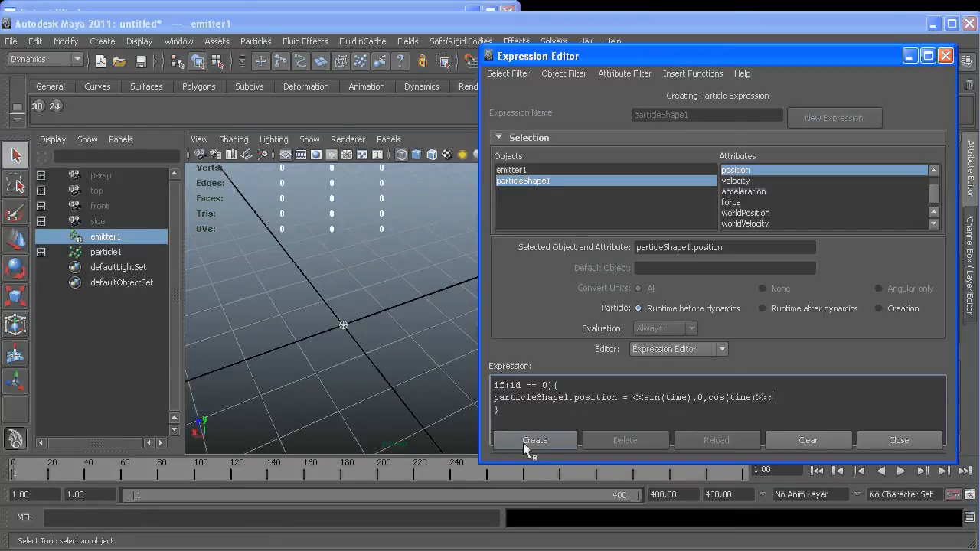
pyautogui.click(535, 441)
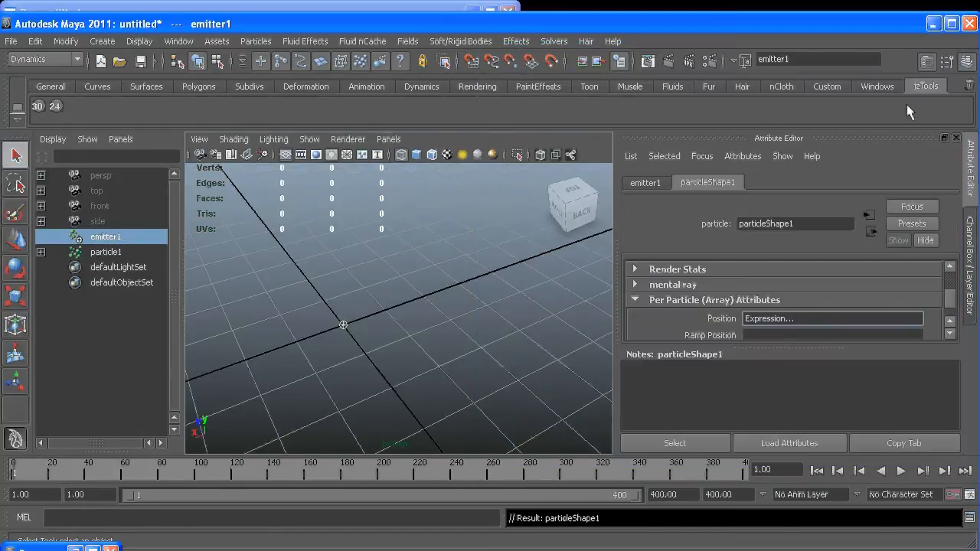
# Step: Play the animation to watch particle 0 circle the origin
pyautogui.click(900, 470)
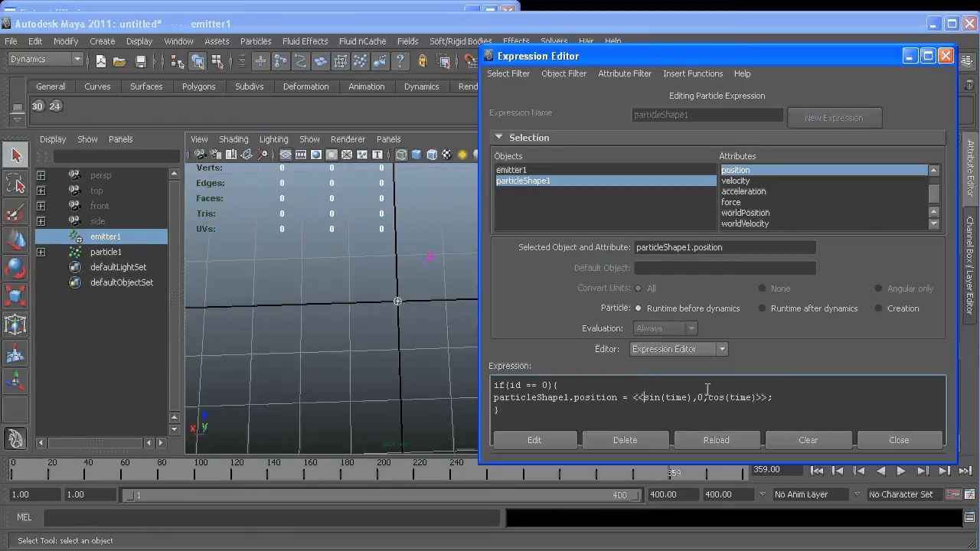
# Step: Scale both orbit terms by 2, giving <<2*(sin(time)),0,2*(cos(time))>>
pyautogui.write('2')
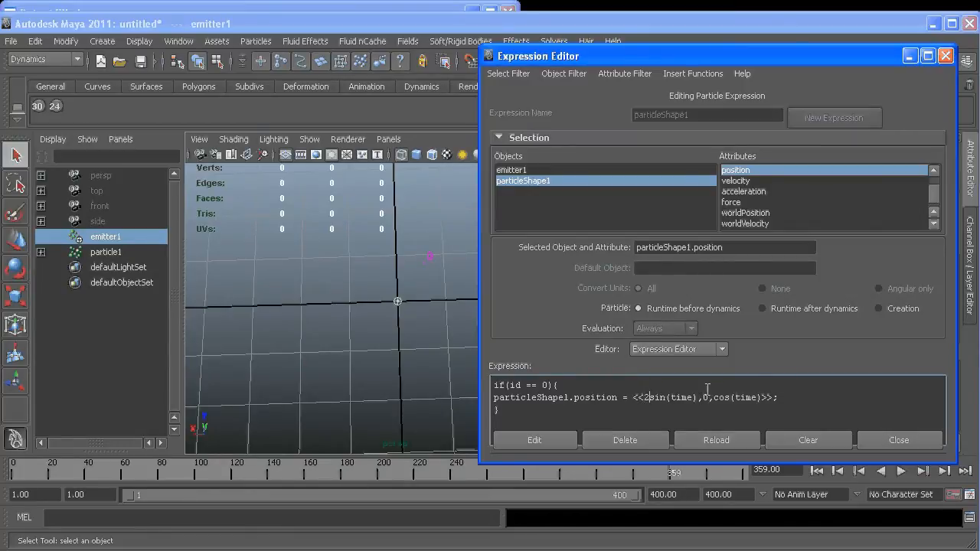
pyautogui.write('*')
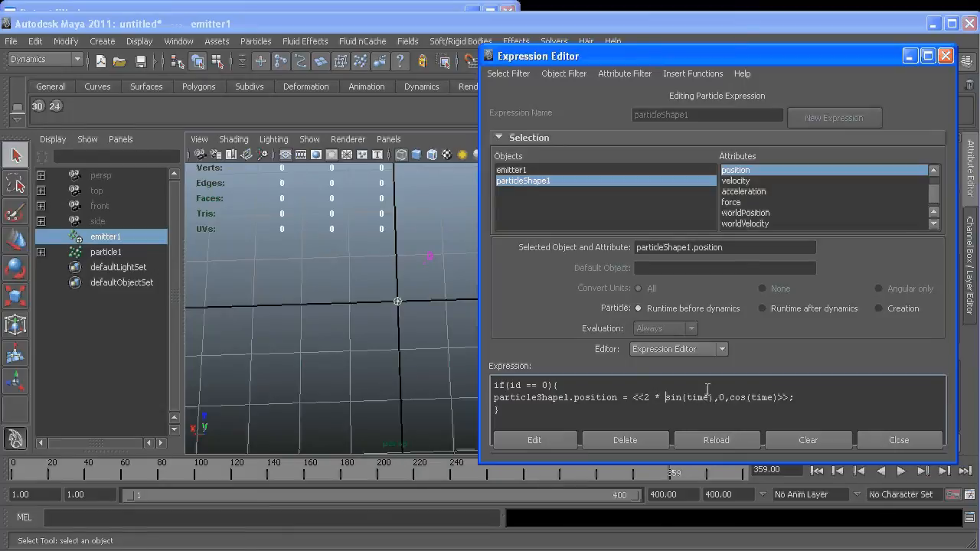
pyautogui.write('(')
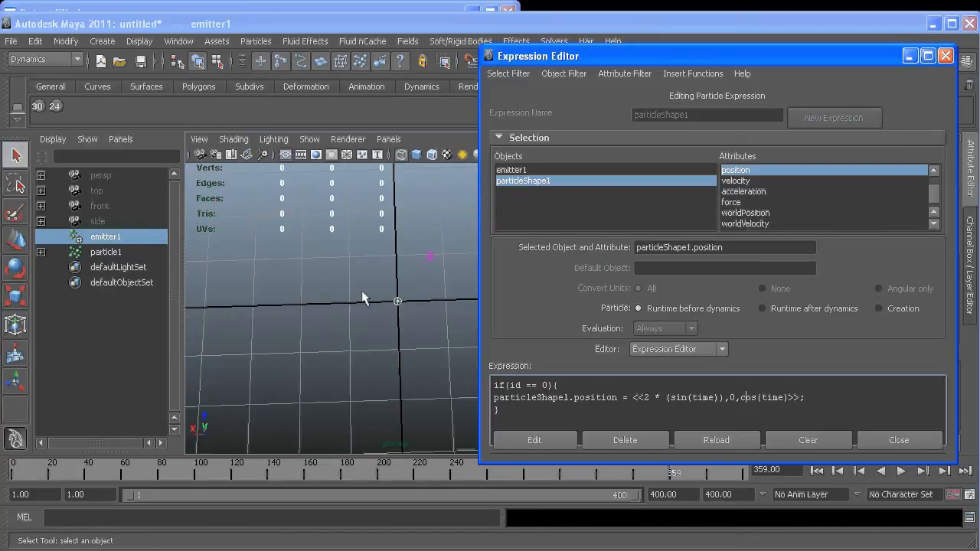
pyautogui.moveTo(308, 314)
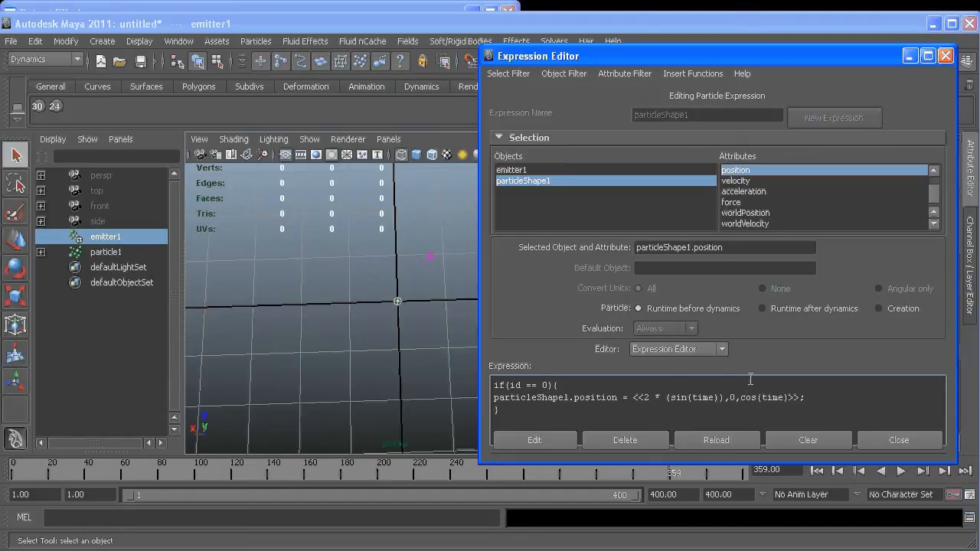
pyautogui.write('2*(')
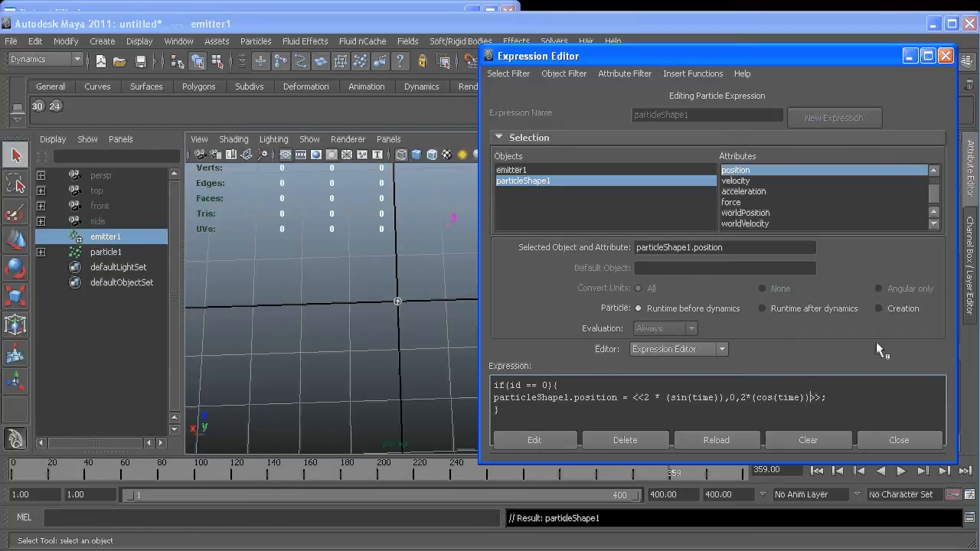
pyautogui.click(899, 440)
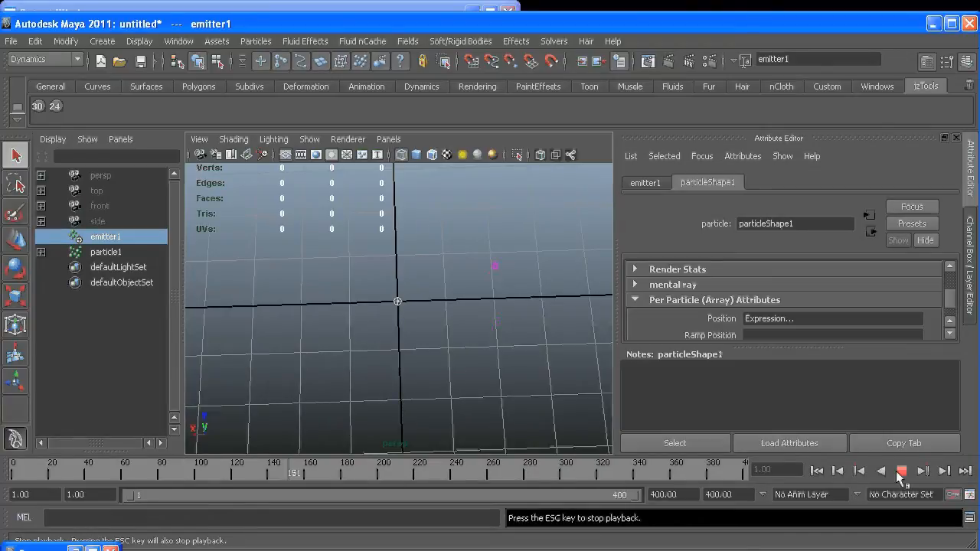
# Step: Stop playback after watching the wider orbit
pyautogui.click(900, 471)
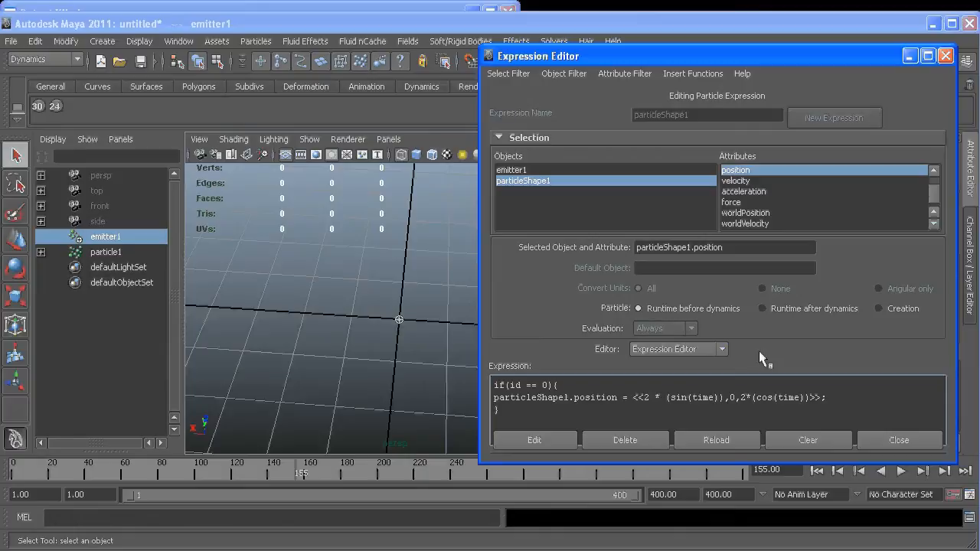
# Step: Change sin(time) and cos(time) to use time * .5
pyautogui.write('* .')
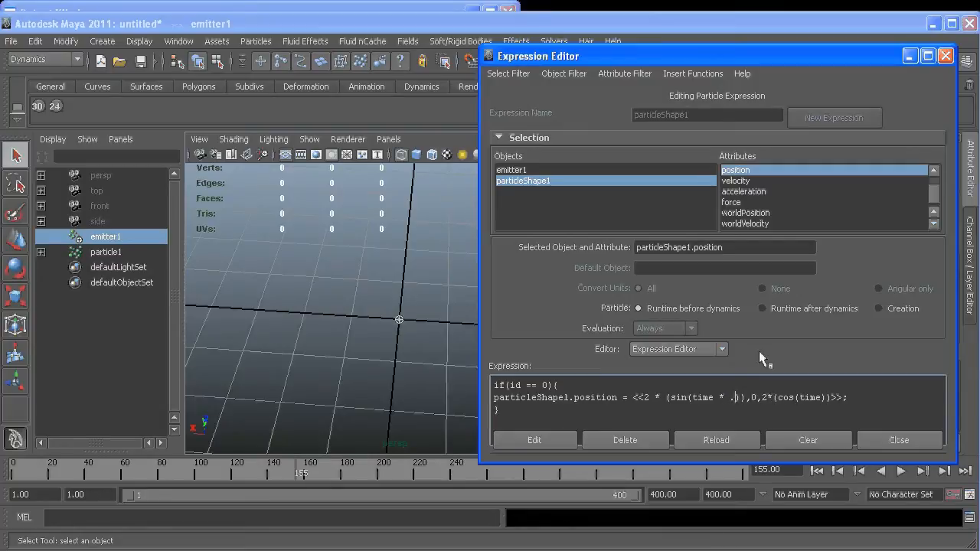
pyautogui.write('5')
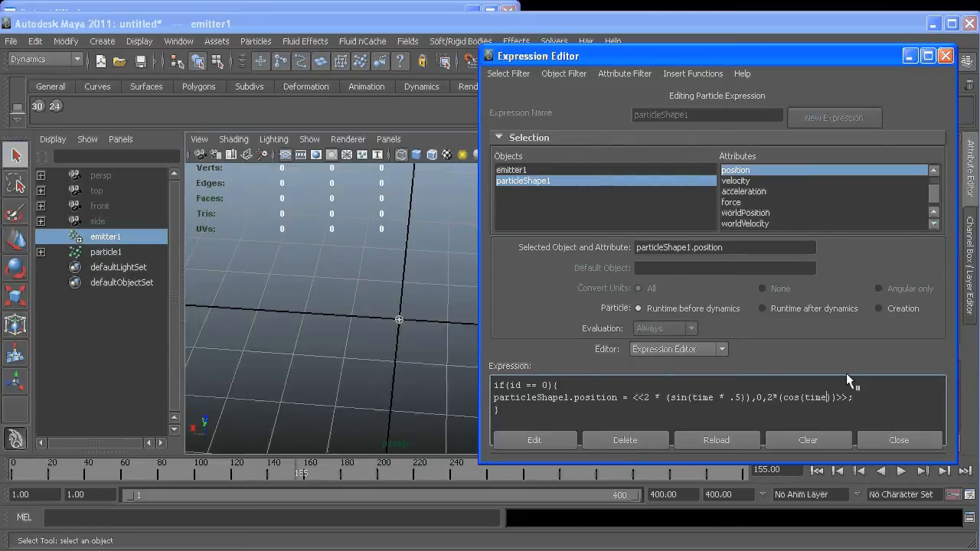
pyautogui.write('*')
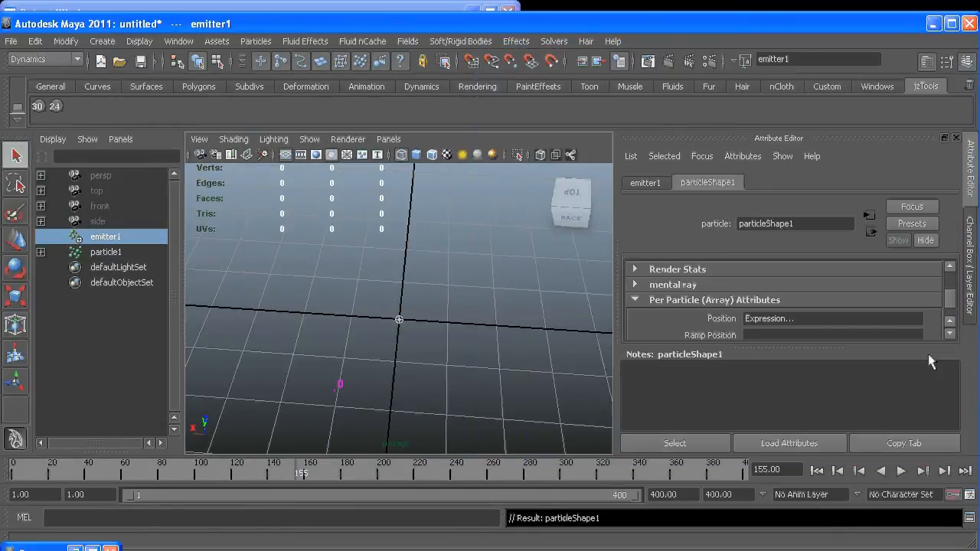
# Step: Play the half-speed orbit animation
pyautogui.click(900, 471)
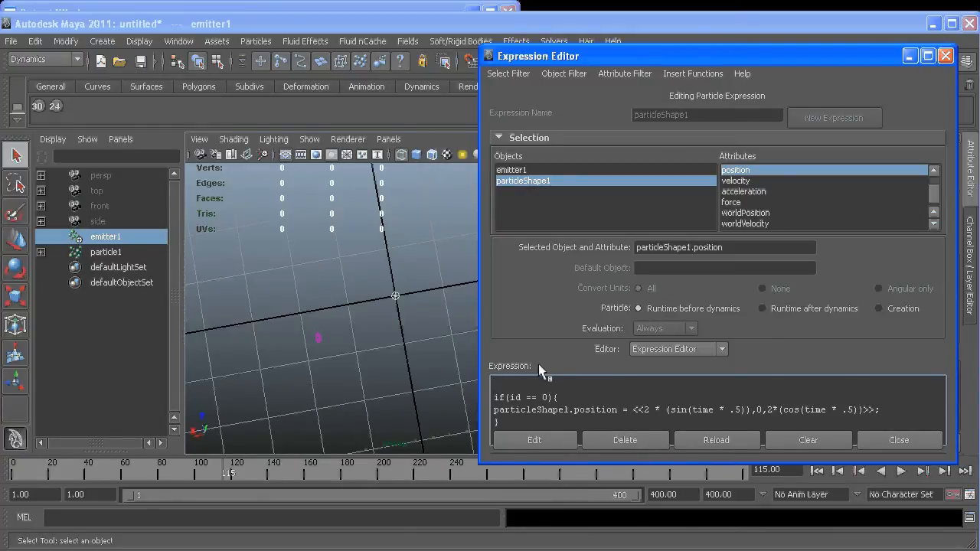
# Step: Store the orbit vector in $earth and assign particleShape1.position = $earth
pyautogui.write('vector')
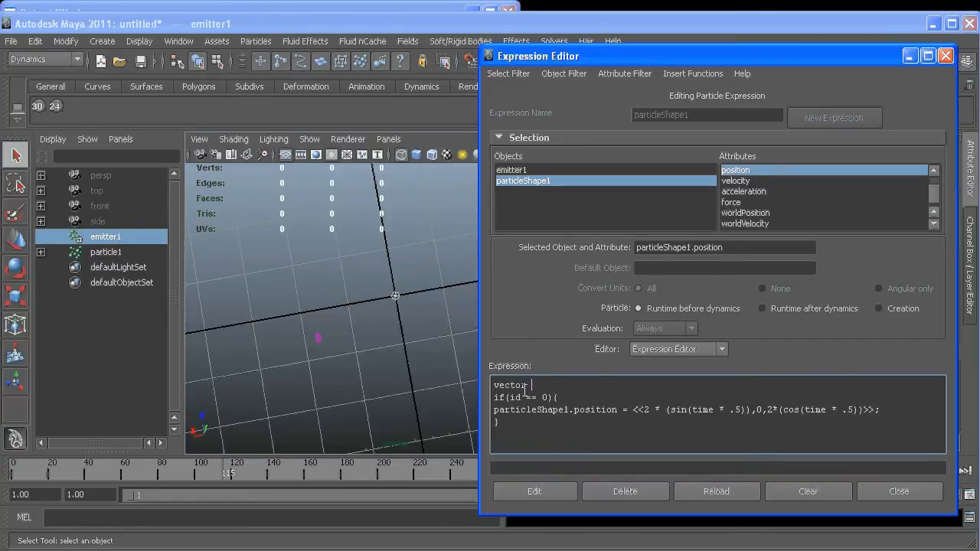
pyautogui.write('$')
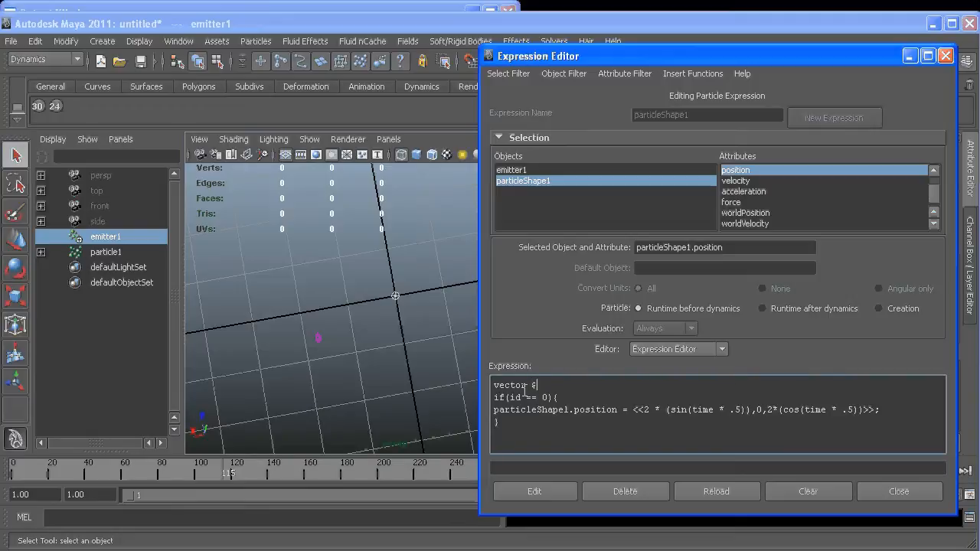
pyautogui.write('earth = <<2 * (sin(time * .5)),0,2*(cos(time * .5))>>;')
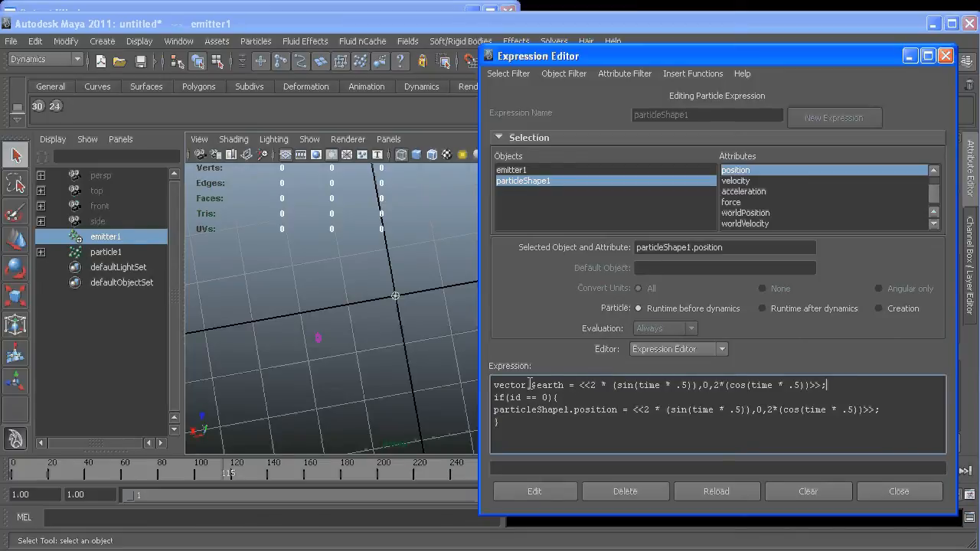
pyautogui.doubleClick(547, 385)
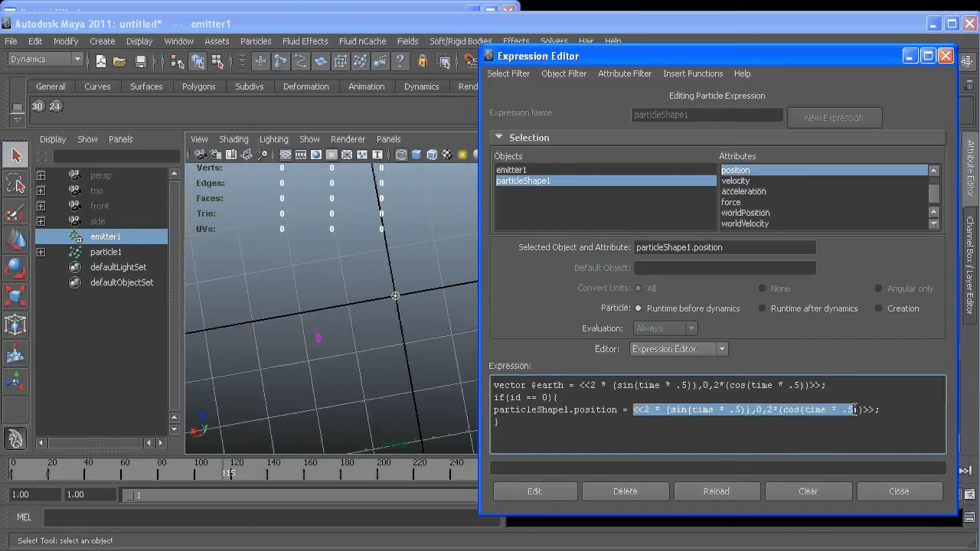
pyautogui.write('$earth;')
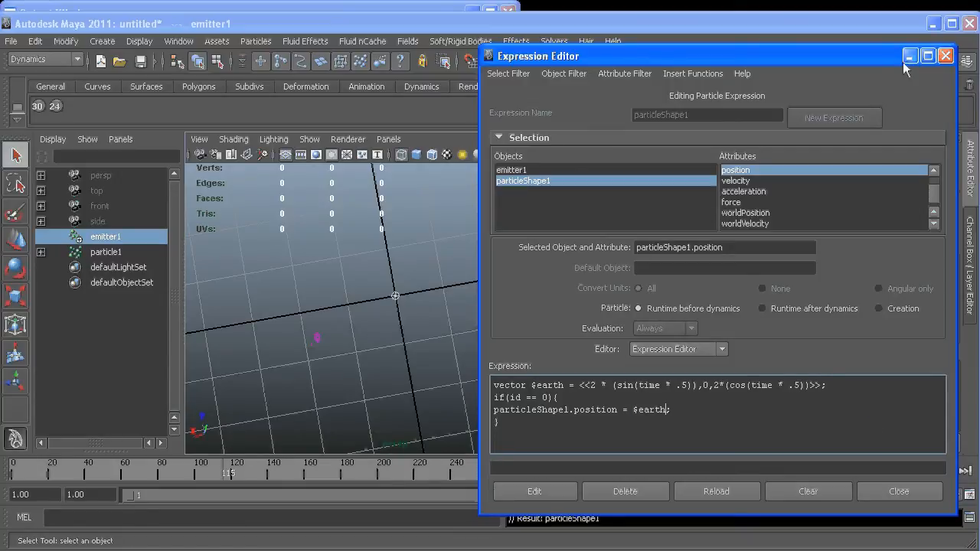
pyautogui.click(946, 55)
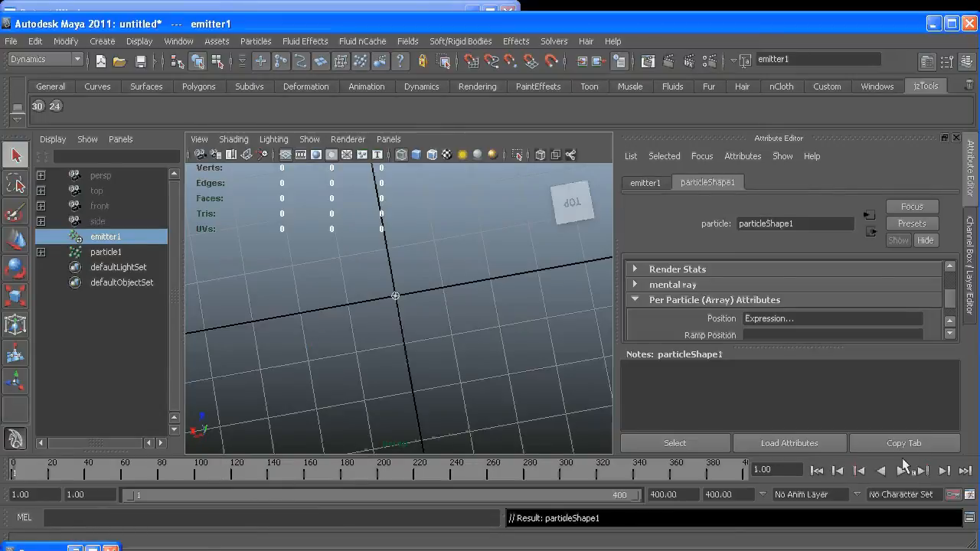
# Step: Play the scene to check particle 0's $earth orbit, then hide the Expression Editor
pyautogui.click(923, 471)
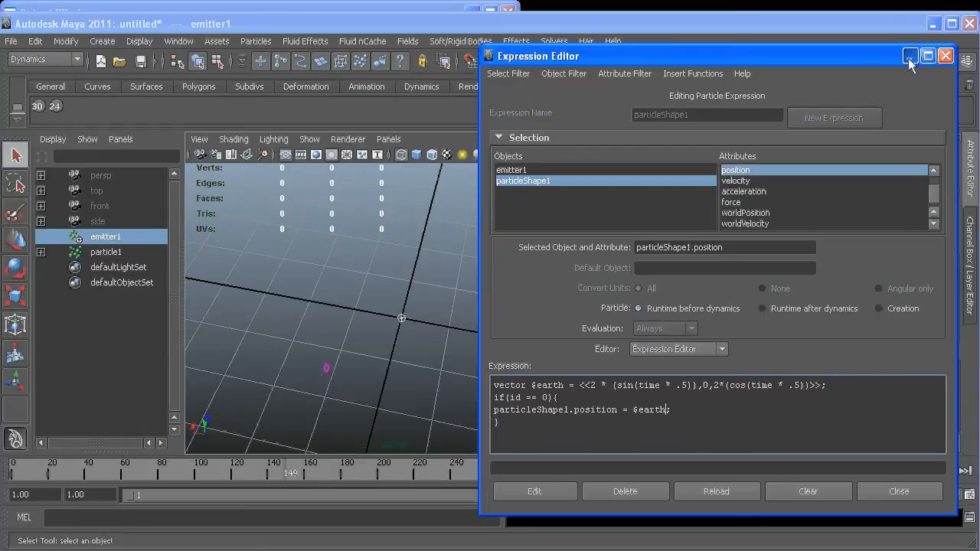
pyautogui.click(945, 55)
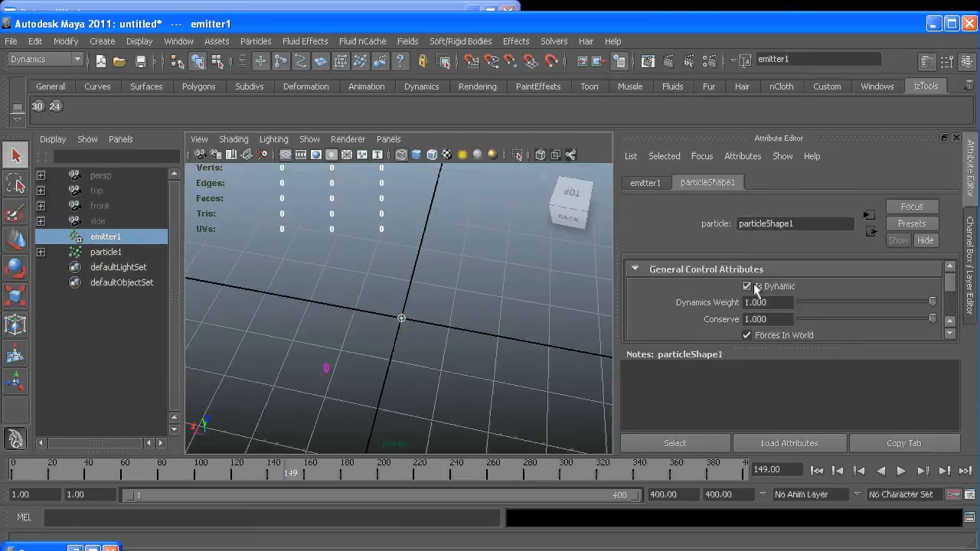
# Step: Set particleShape1's Max Count to 2 in the Attribute Editor
pyautogui.scroll(-3)
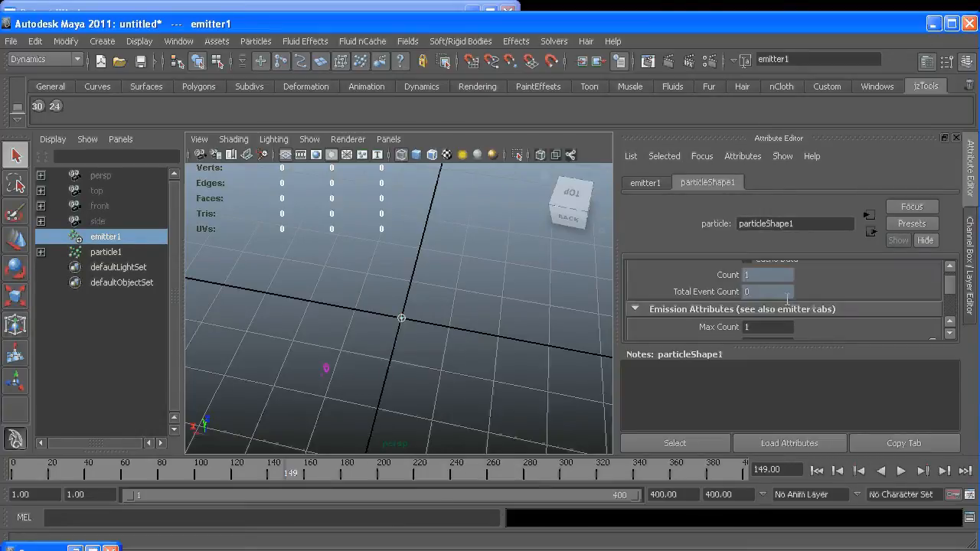
pyautogui.click(769, 327)
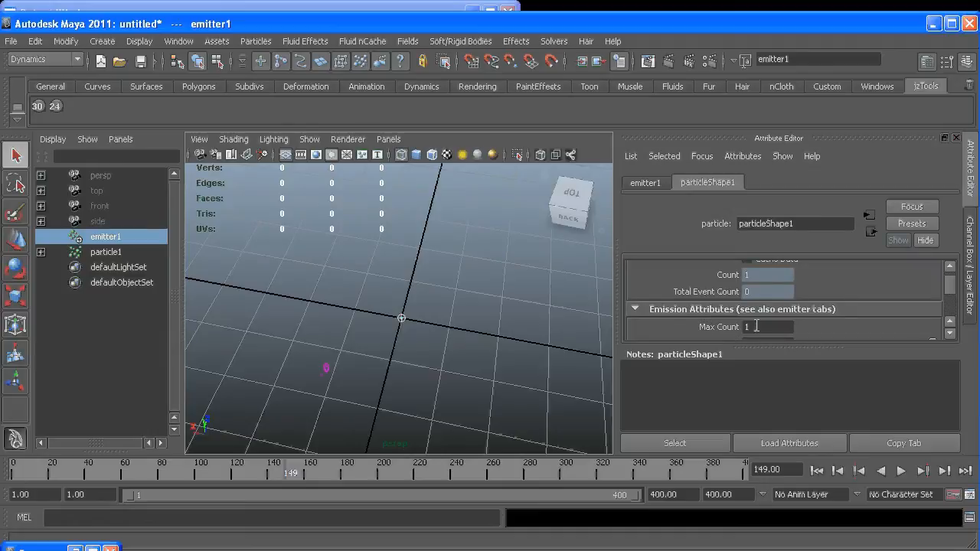
pyautogui.write('2')
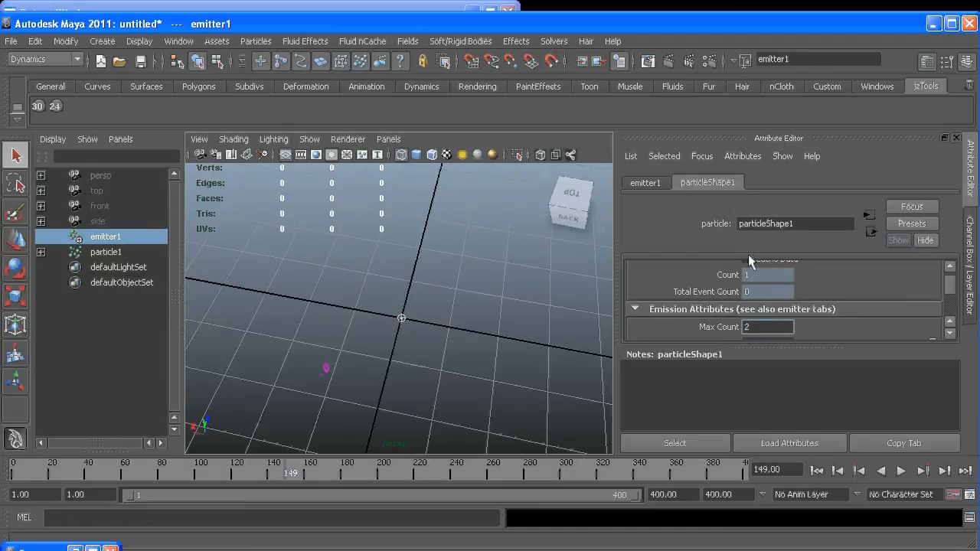
# Step: Play, rewind and replay the simulation, stopping to see both particles appear
pyautogui.click(901, 471)
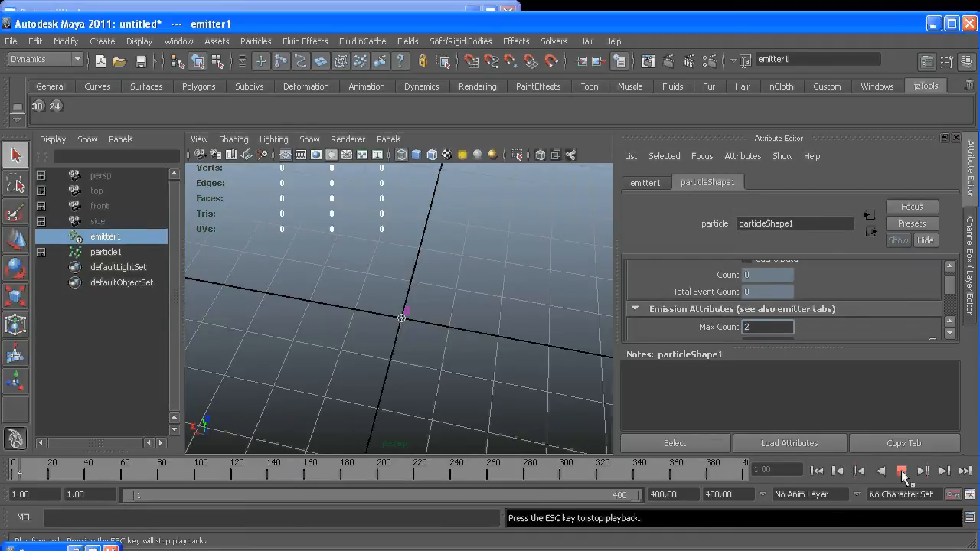
pyautogui.click(902, 471)
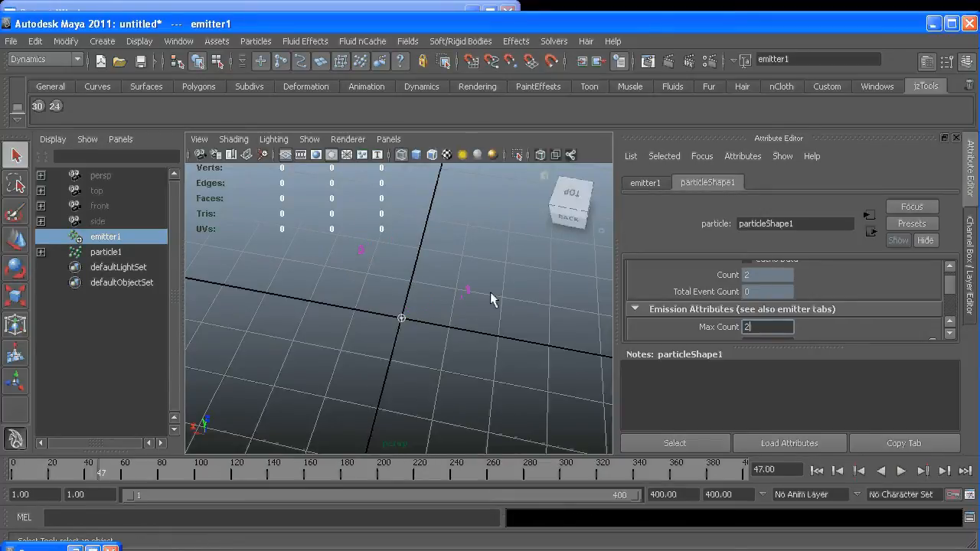
pyautogui.moveTo(467, 309)
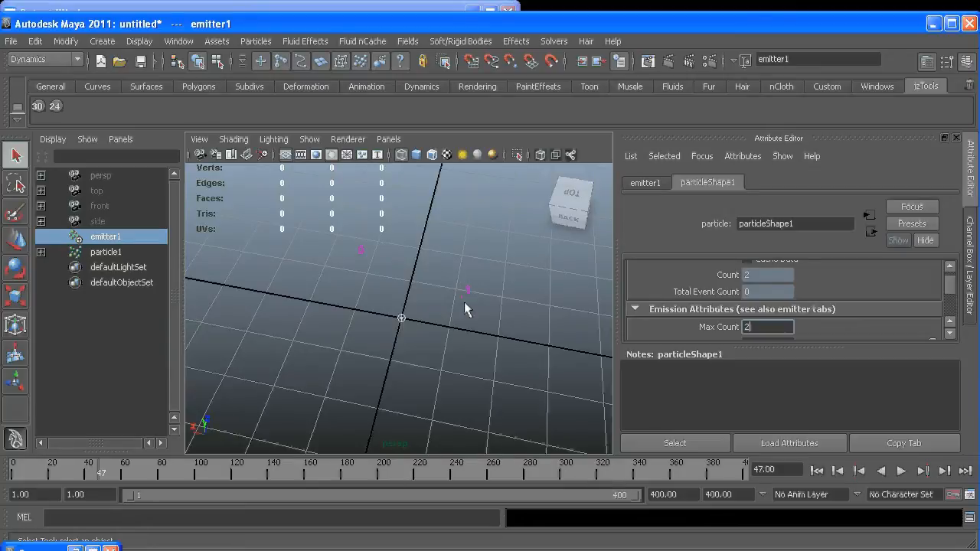
pyautogui.click(900, 471)
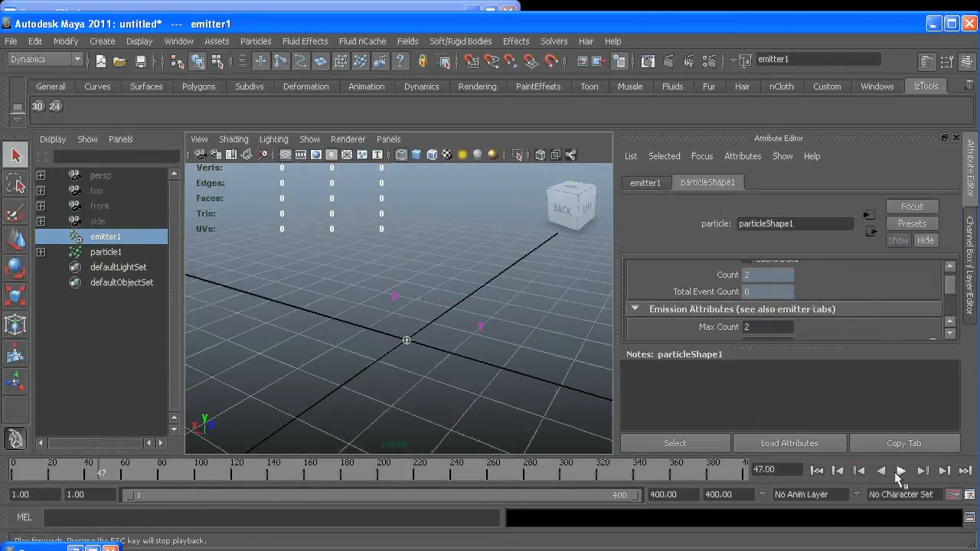
pyautogui.click(902, 471)
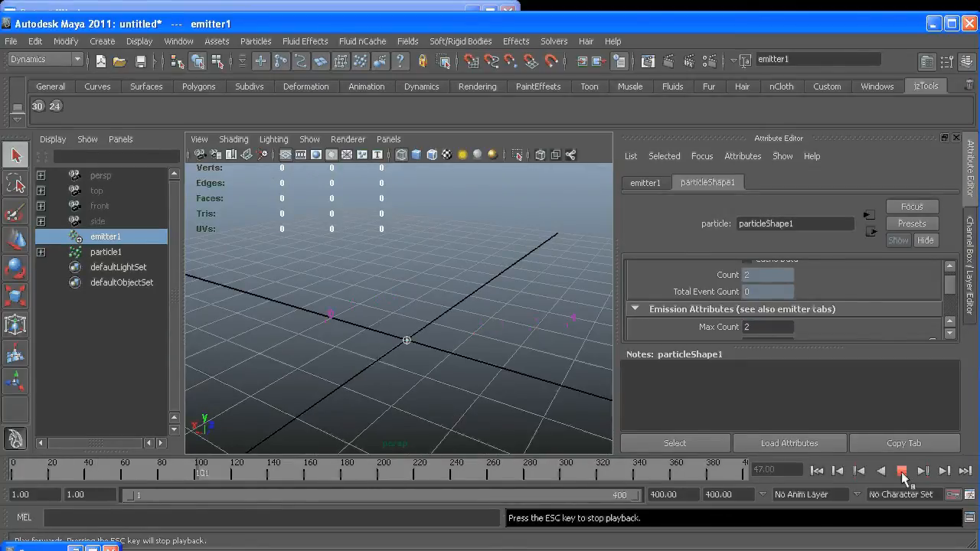
pyautogui.click(901, 471)
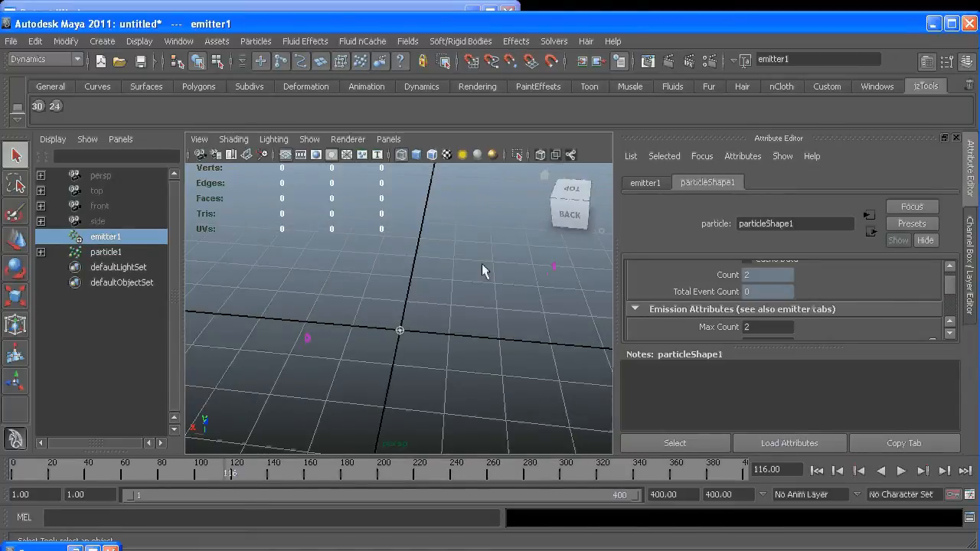
pyautogui.moveTo(344, 331)
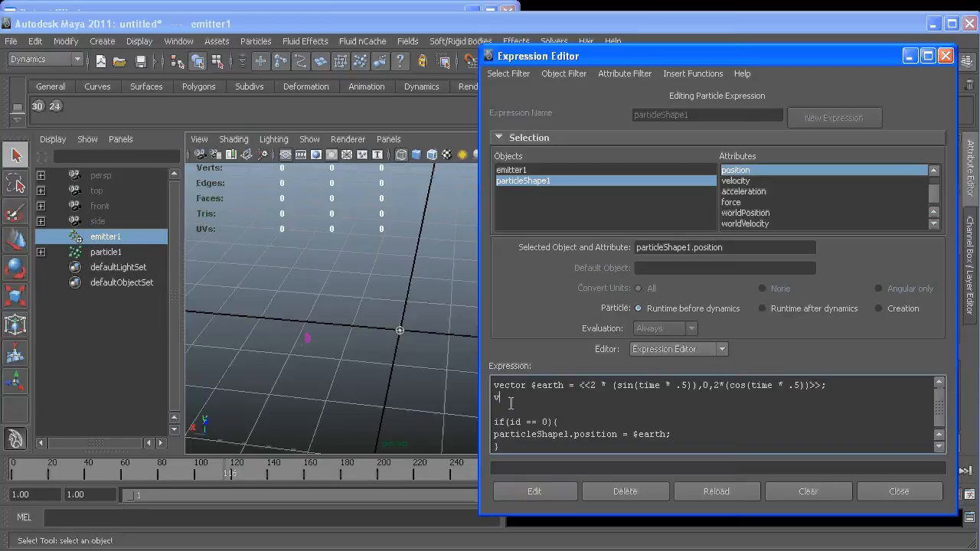
# Step: Add the line 'vector $moon = <<2 * (sin(time * .5)),0,2*(cos(time * .5))>>;' to the expression
pyautogui.write('el')
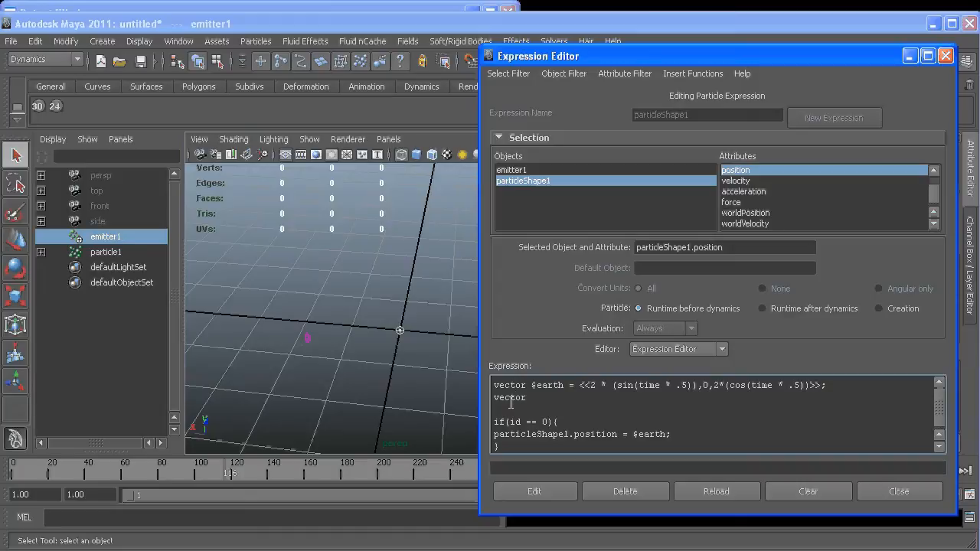
pyautogui.write('$m')
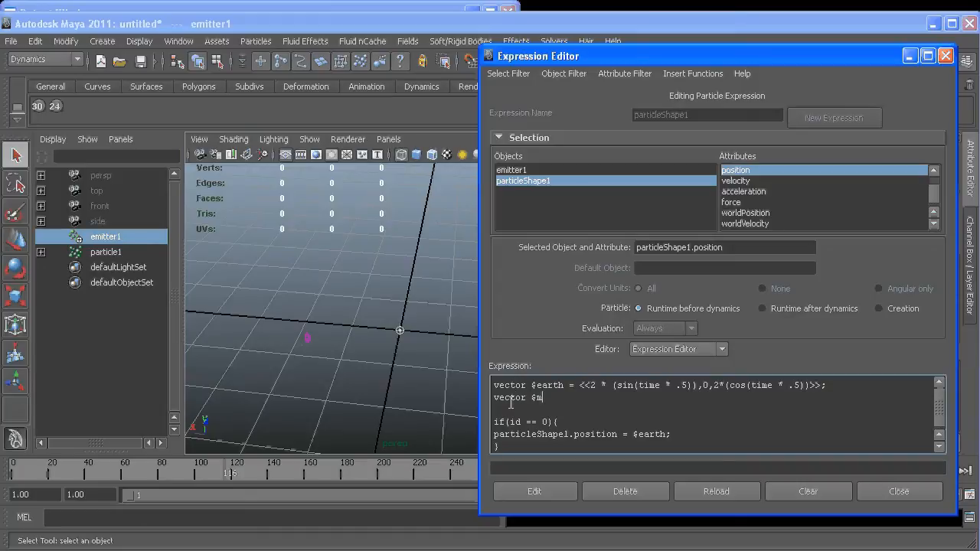
pyautogui.write('oon')
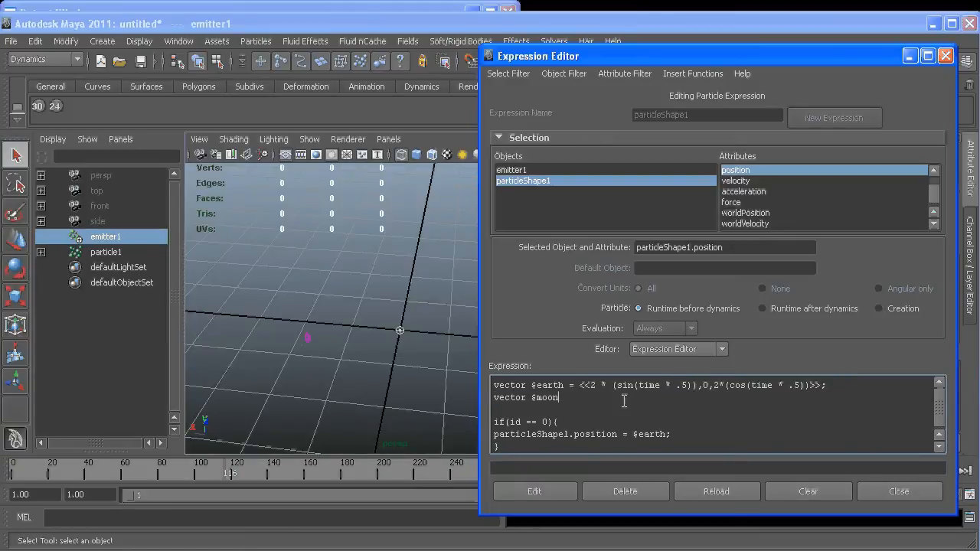
pyautogui.write('=')
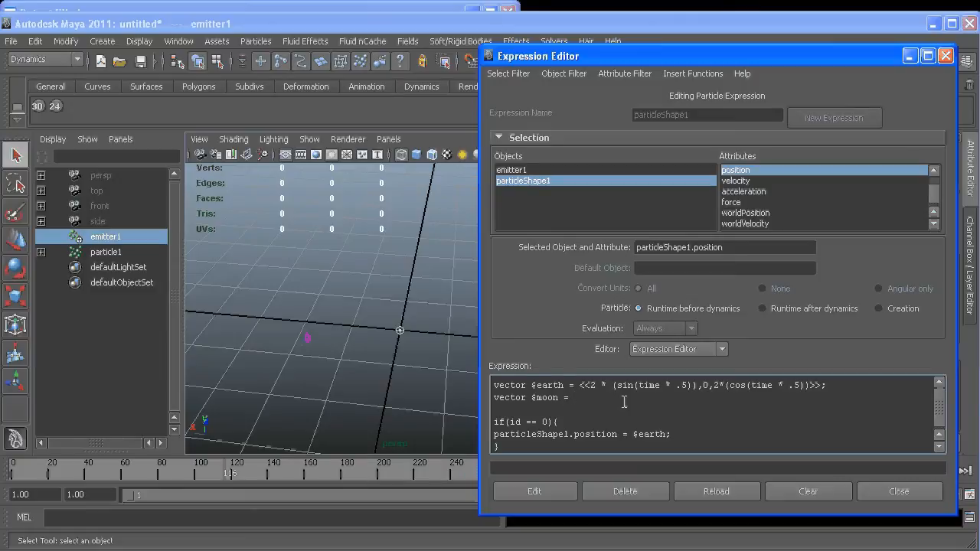
pyautogui.write('<<2 * (sin(time * .5)),0,2*(cos(time * .5))>>;')
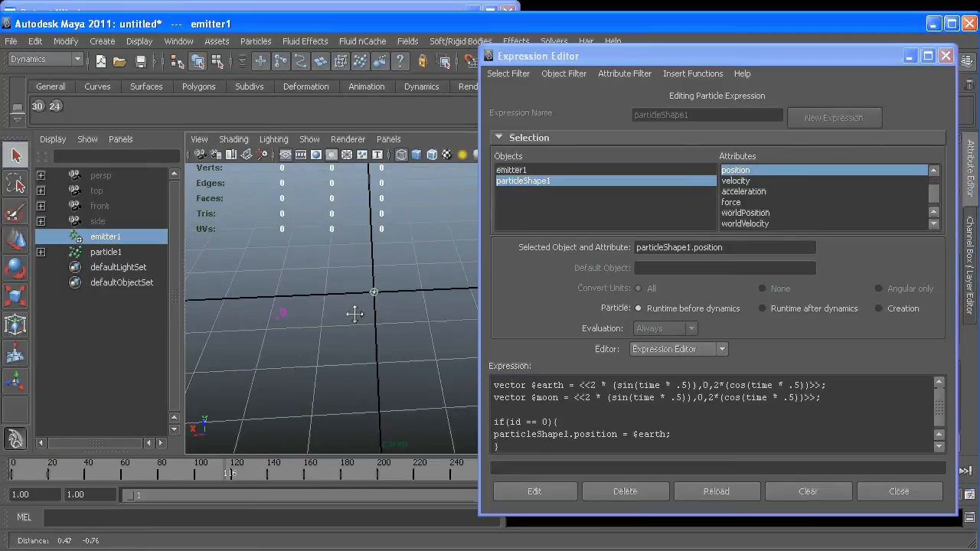
pyautogui.moveTo(299, 320)
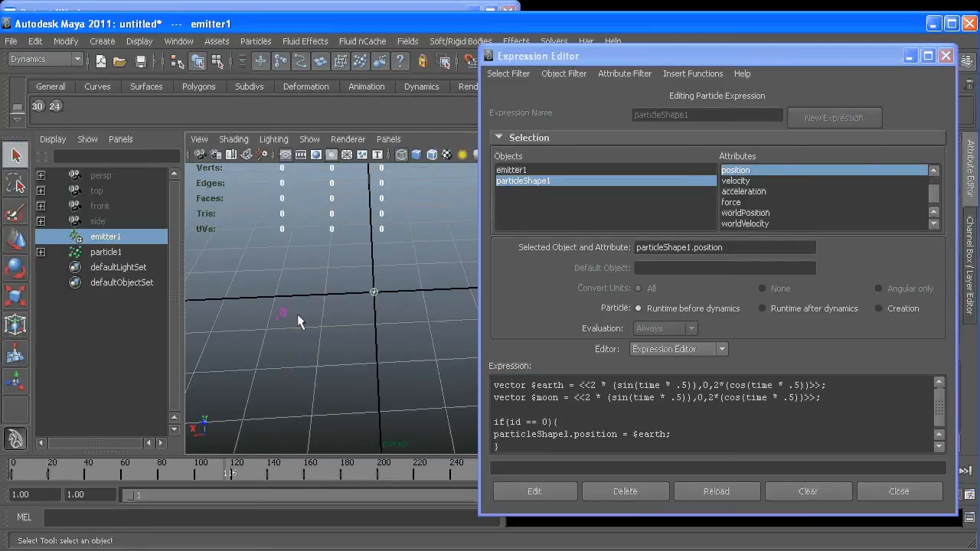
pyautogui.moveTo(387, 324)
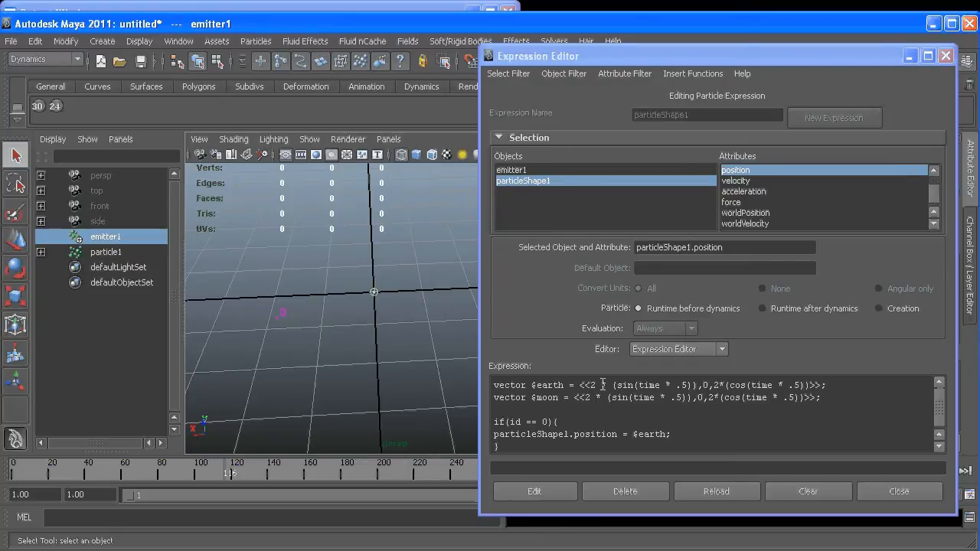
# Step: Remove the moon formula's radius factor and change its time multiplier to 2
pyautogui.doubleClick(584, 398)
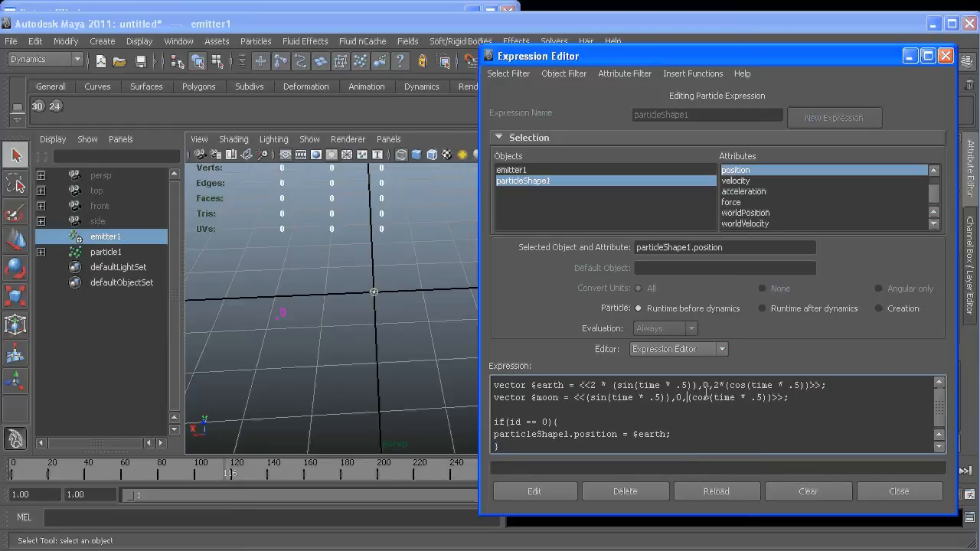
pyautogui.doubleClick(655, 397)
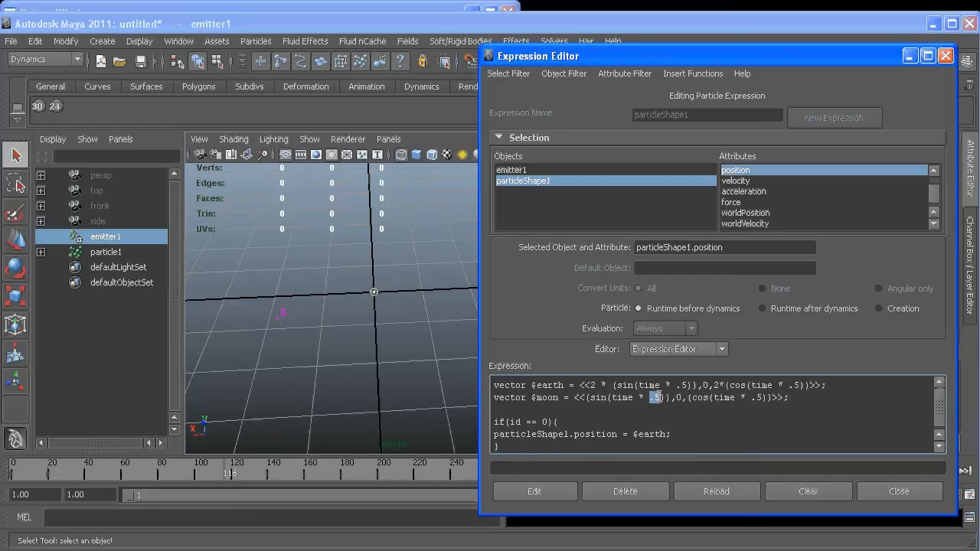
pyautogui.write('2')
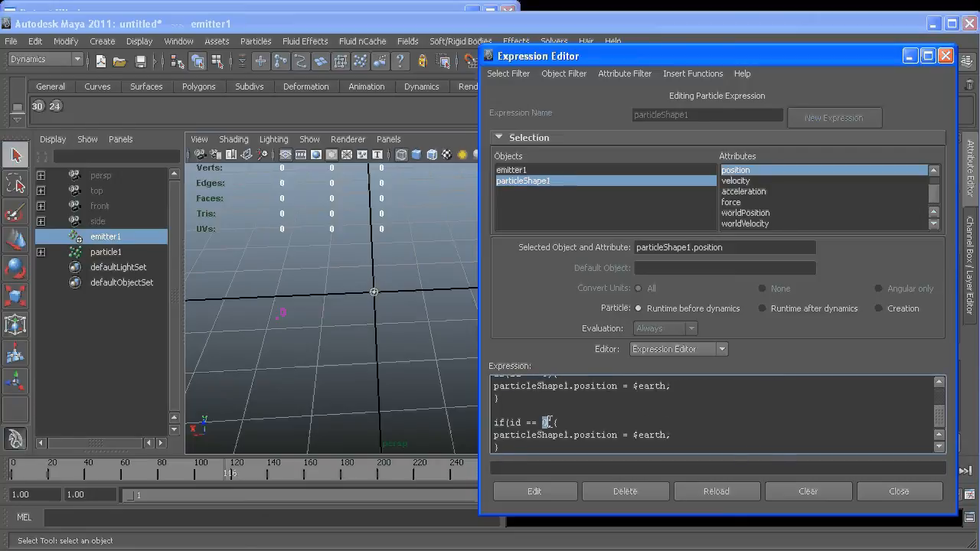
# Step: Change the second if block to id == 1 with position = $earth + $moon
pyautogui.write('1')
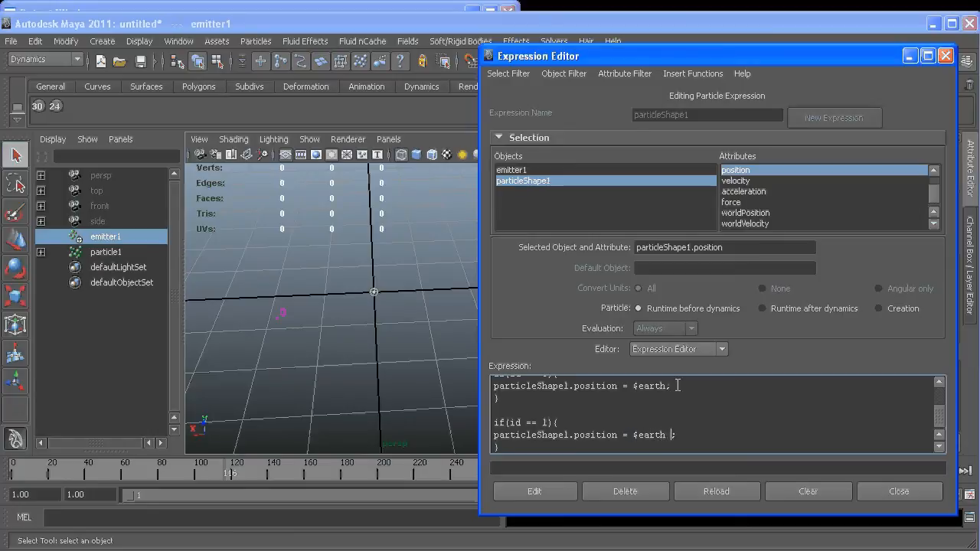
pyautogui.write('+')
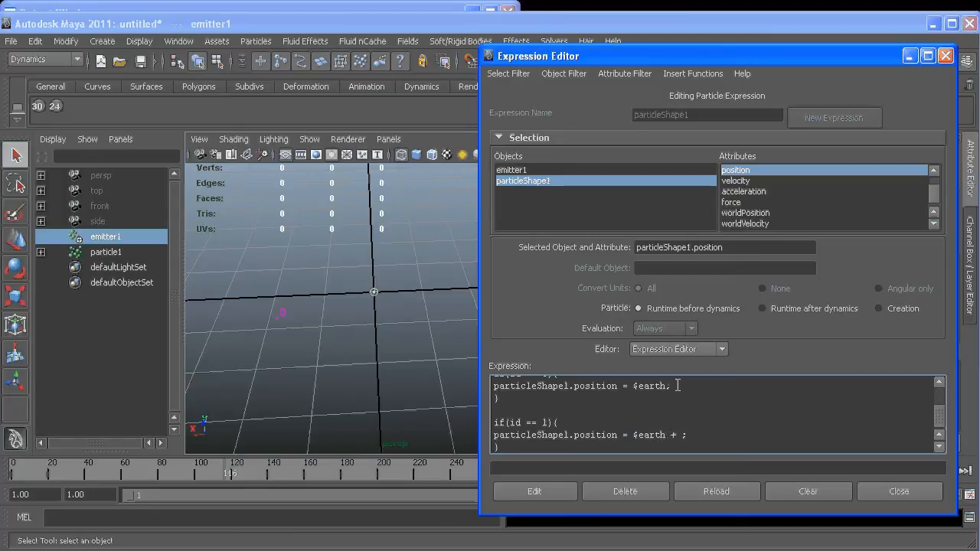
pyautogui.write('$moon')
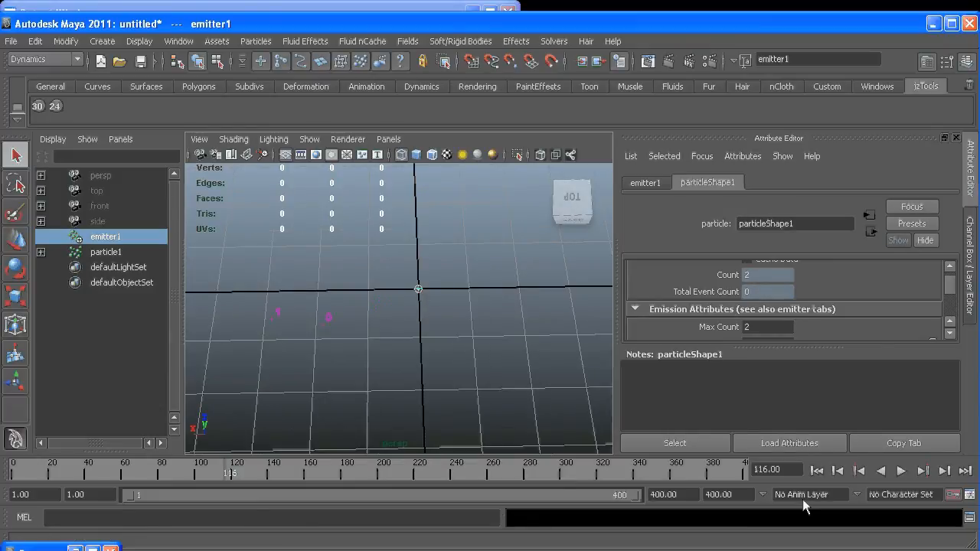
# Step: Play the simulation and tumble the perspective view to watch particles 0 and 1 orbit
pyautogui.click(902, 471)
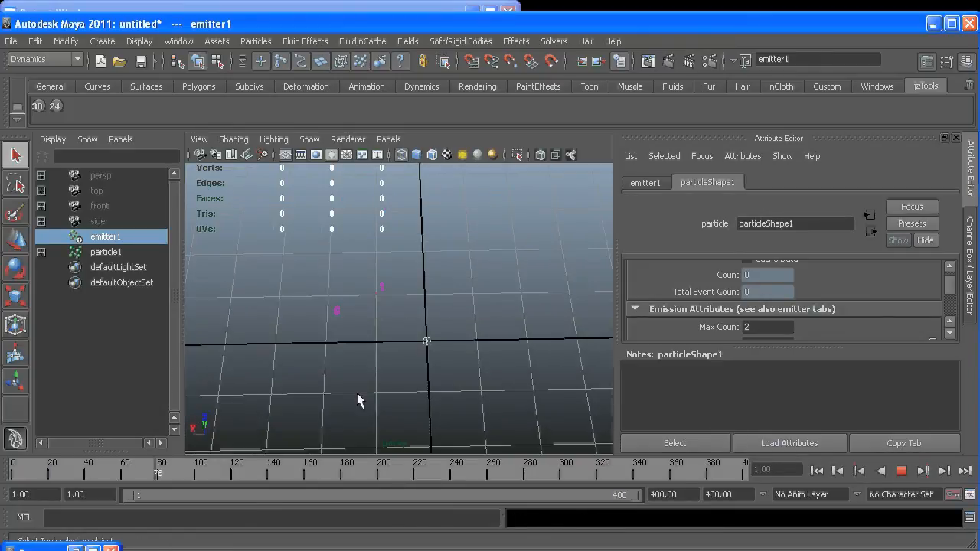
pyautogui.moveTo(360, 399); pyautogui.dragTo(464, 394)
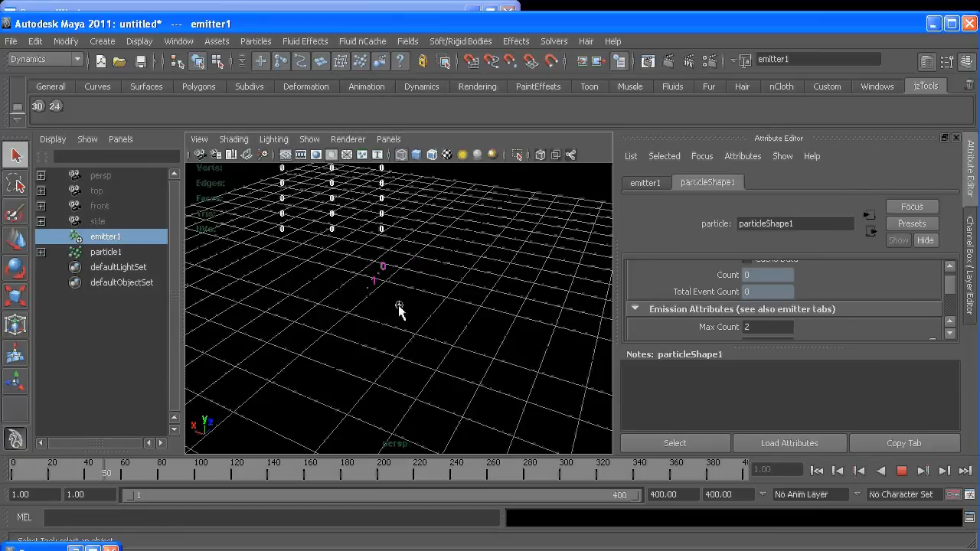
pyautogui.moveTo(398, 310); pyautogui.dragTo(427, 230)
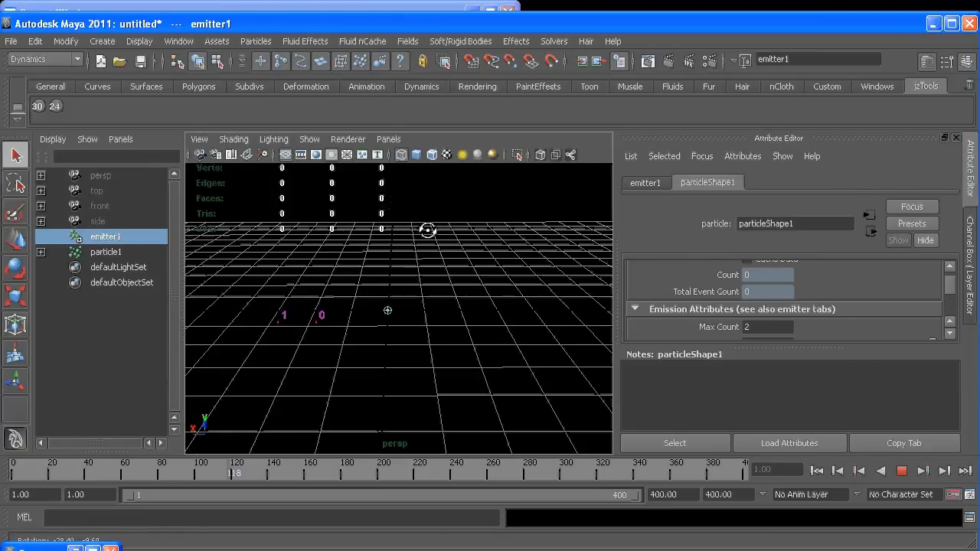